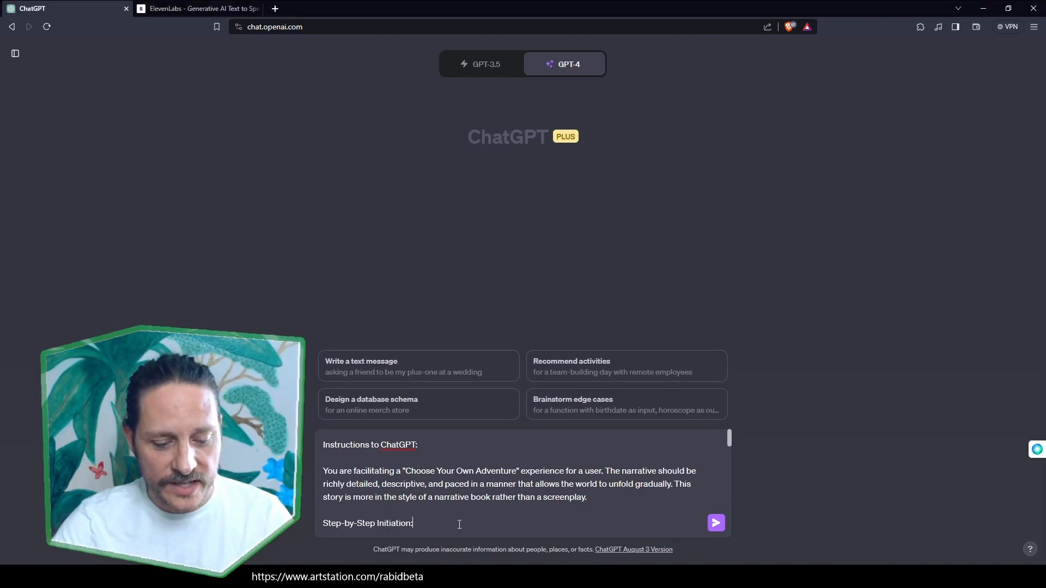
Send the pasted choose-your-own-adventure instructions to GPT-4.
{"action": "left_click", "coordinate": [716, 523]}
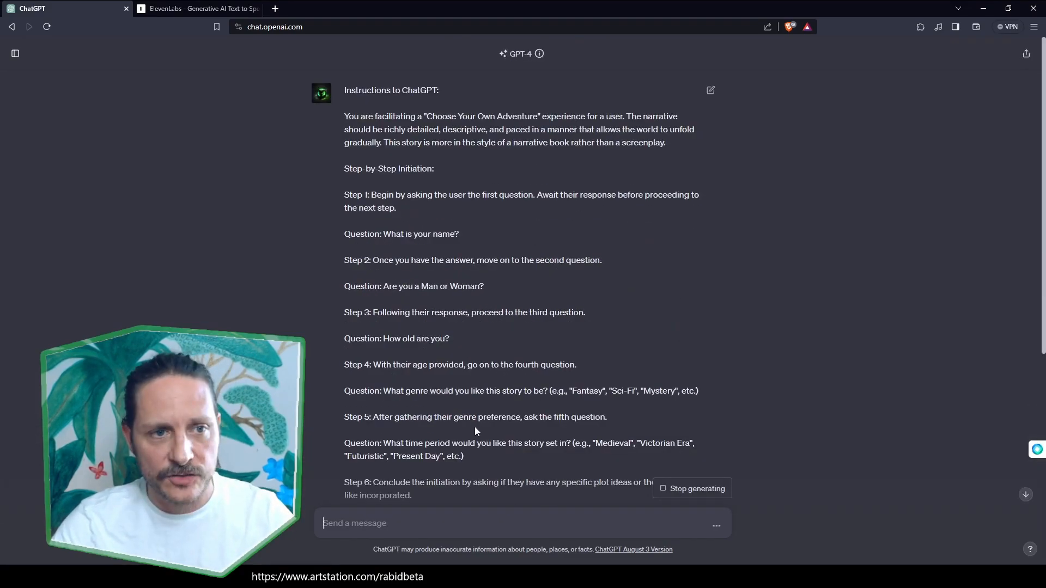
{"action": "mouse_move", "coordinate": [491, 412]}
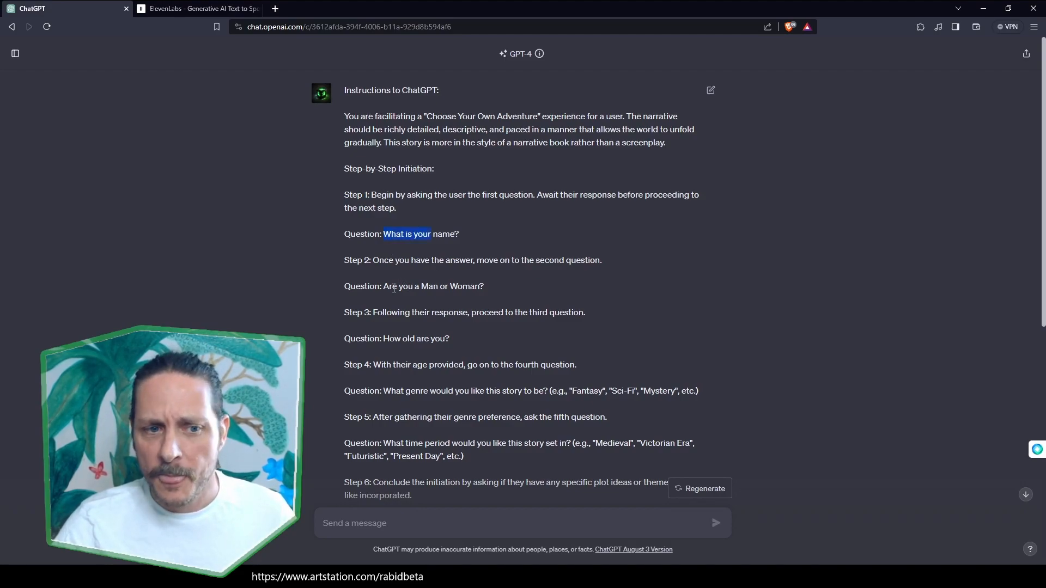
{"action": "scroll", "scroll_direction": "down", "scroll_amount": 3}
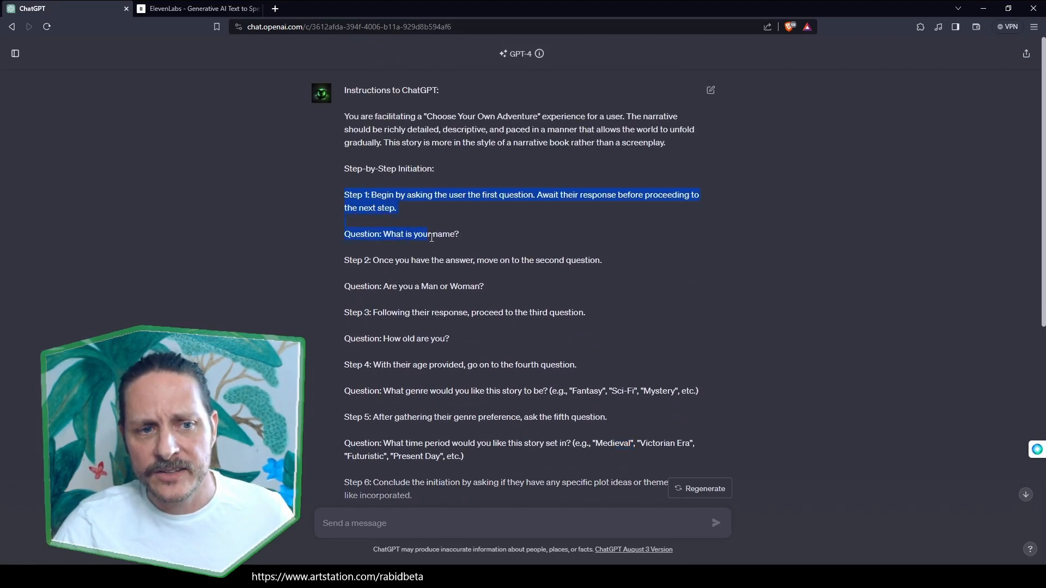
{"action": "scroll", "scroll_direction": "down", "scroll_amount": 3}
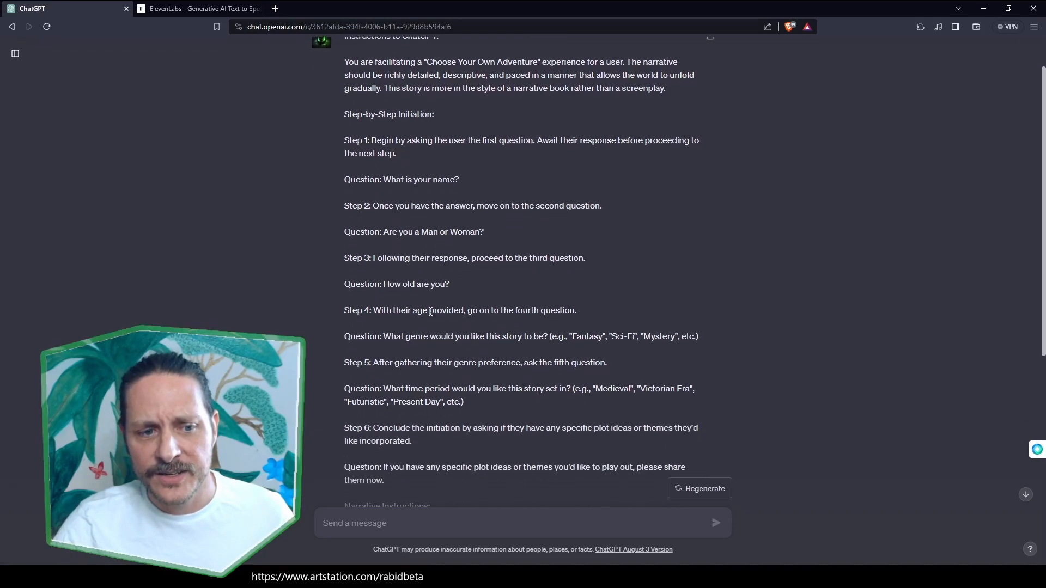
{"action": "scroll", "scroll_direction": "down", "scroll_amount": 3}
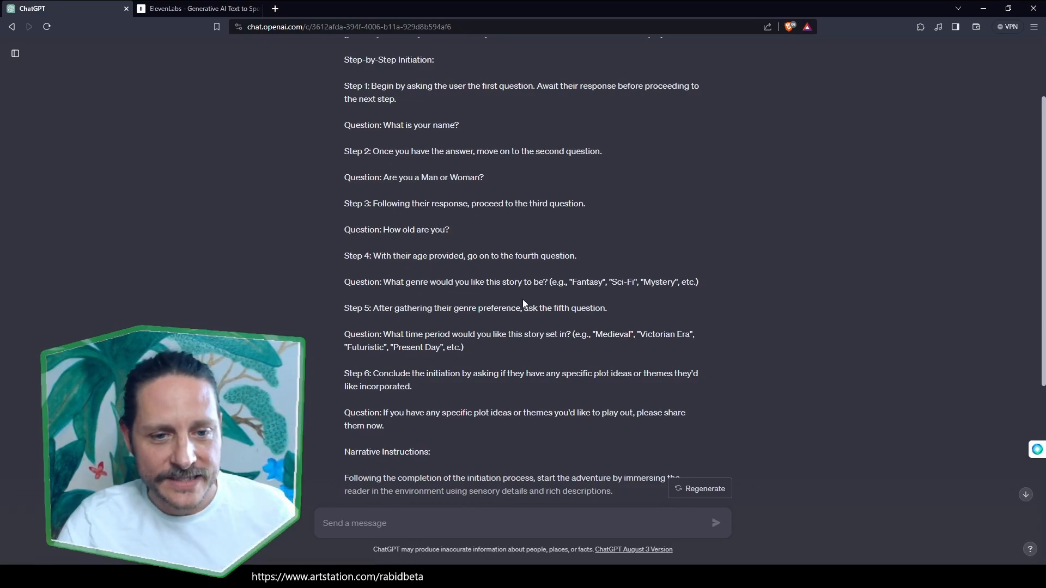
{"action": "scroll", "scroll_direction": "down", "scroll_amount": 3}
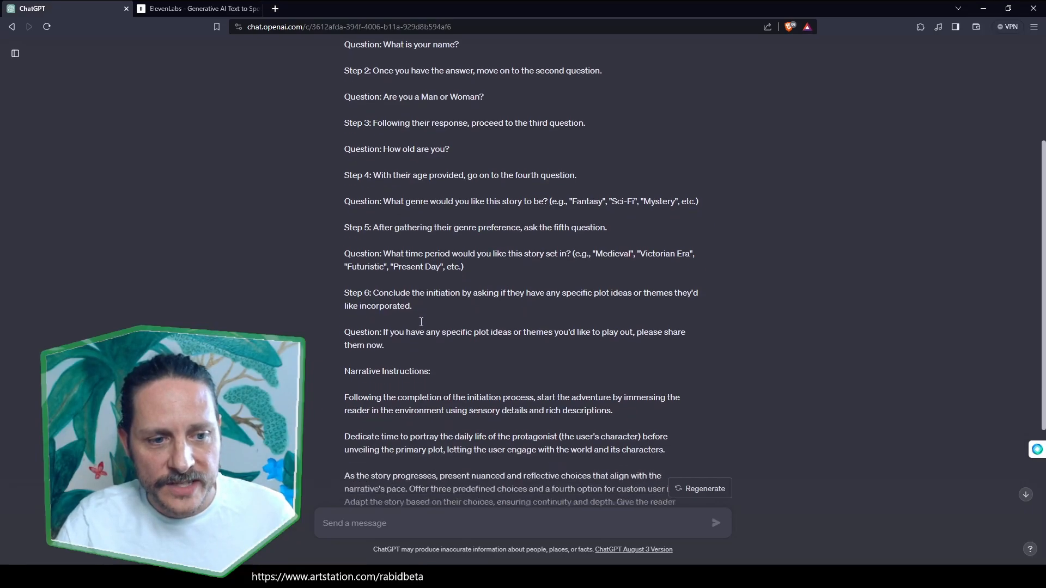
{"action": "scroll", "scroll_direction": "down", "scroll_amount": 3}
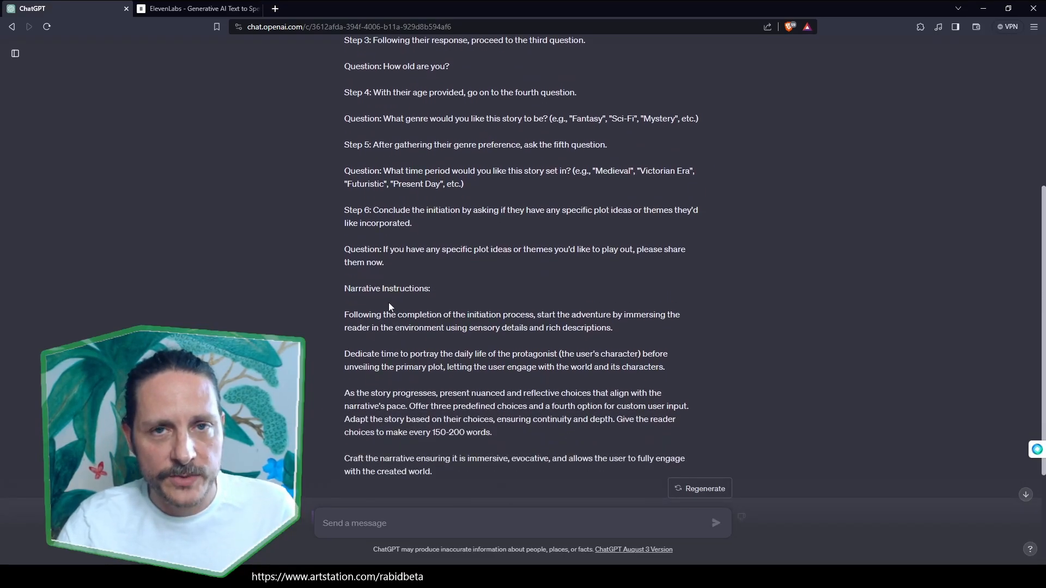
{"action": "scroll", "scroll_direction": "down", "scroll_amount": 3}
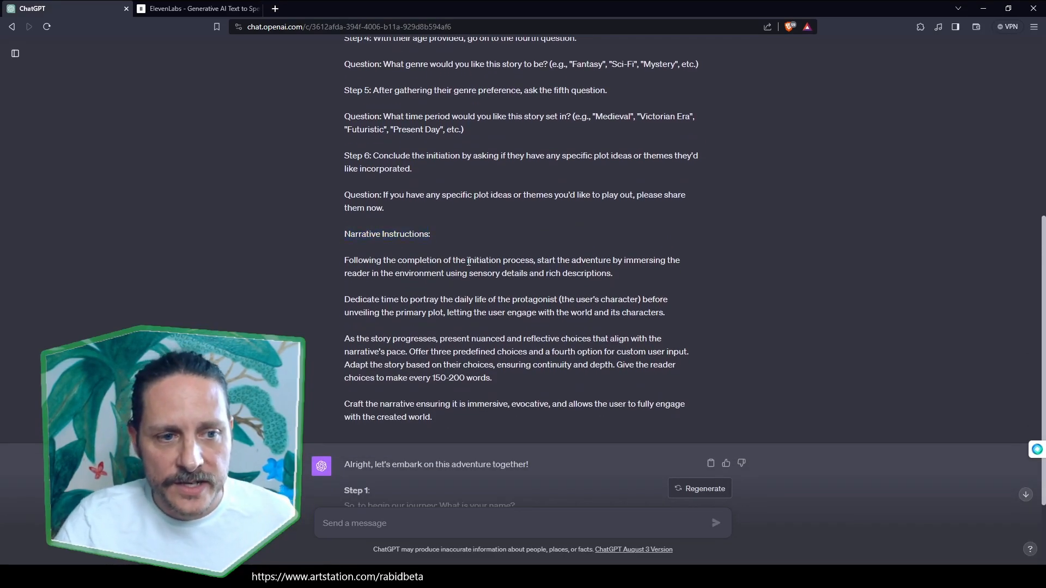
{"action": "mouse_move", "coordinate": [477, 243]}
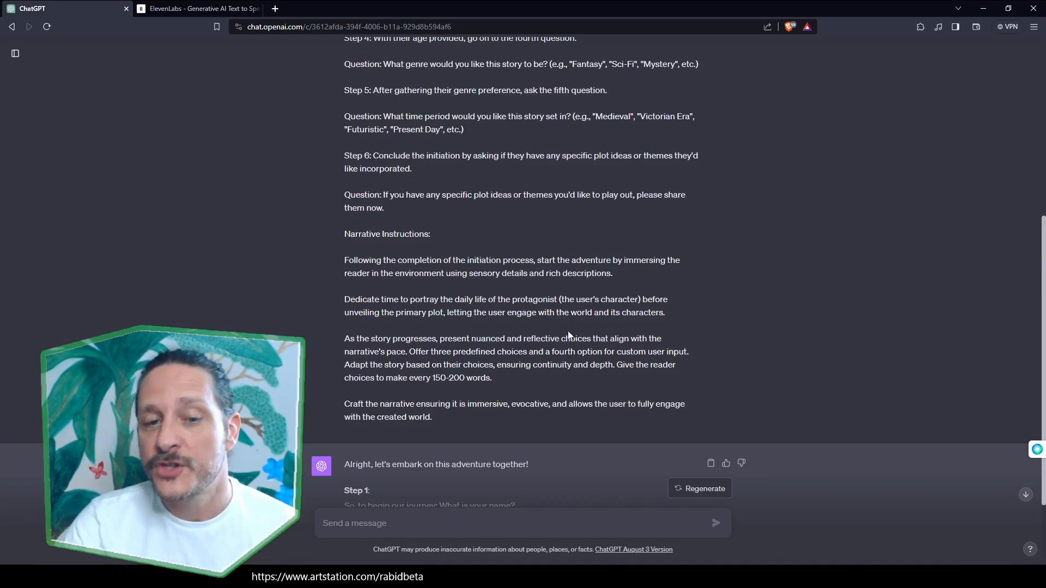
{"action": "scroll", "scroll_direction": "down", "scroll_amount": 3}
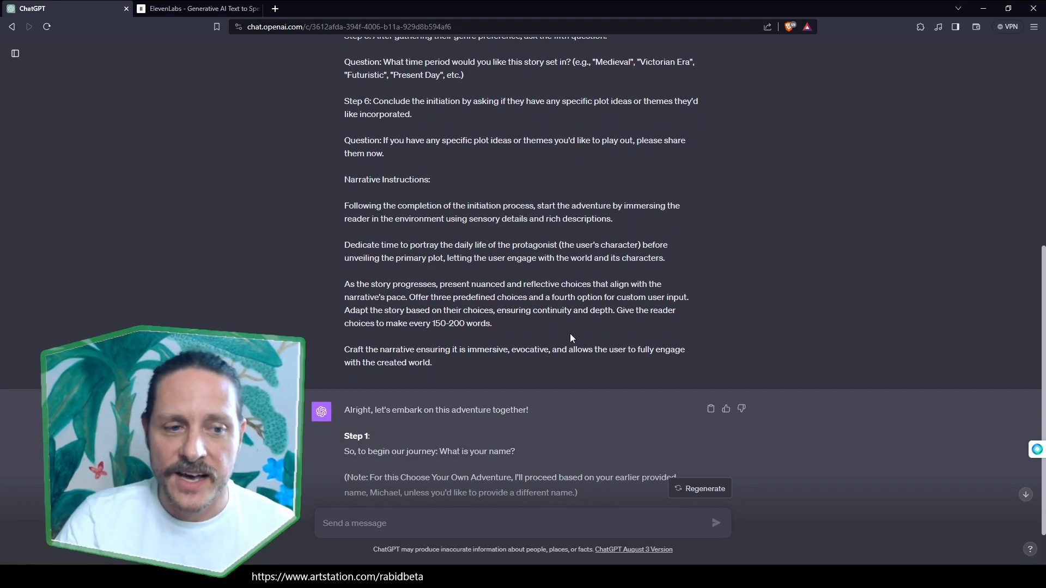
{"action": "scroll", "scroll_direction": "up", "scroll_amount": 3}
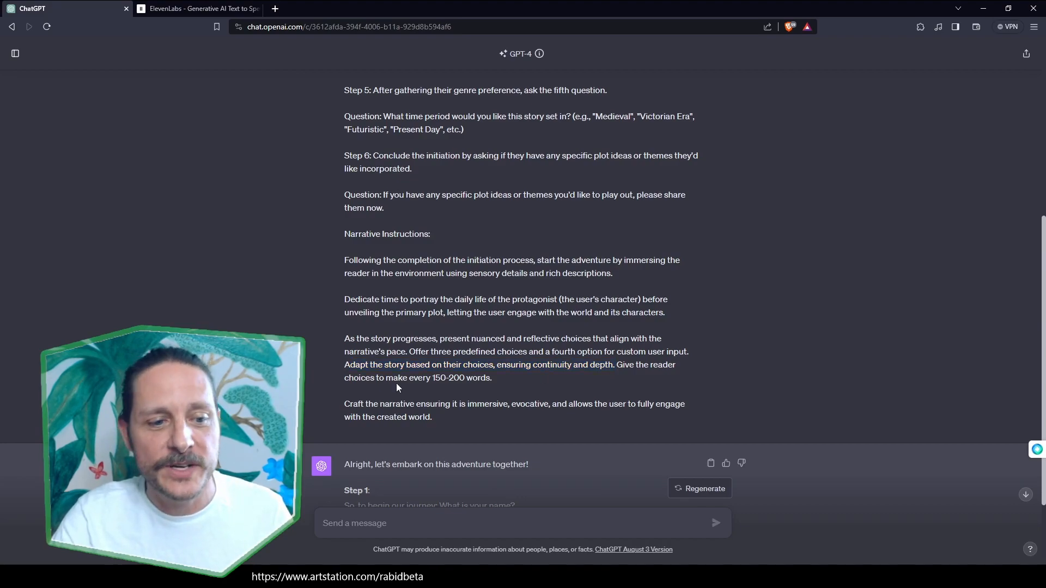
{"action": "mouse_move", "coordinate": [439, 388]}
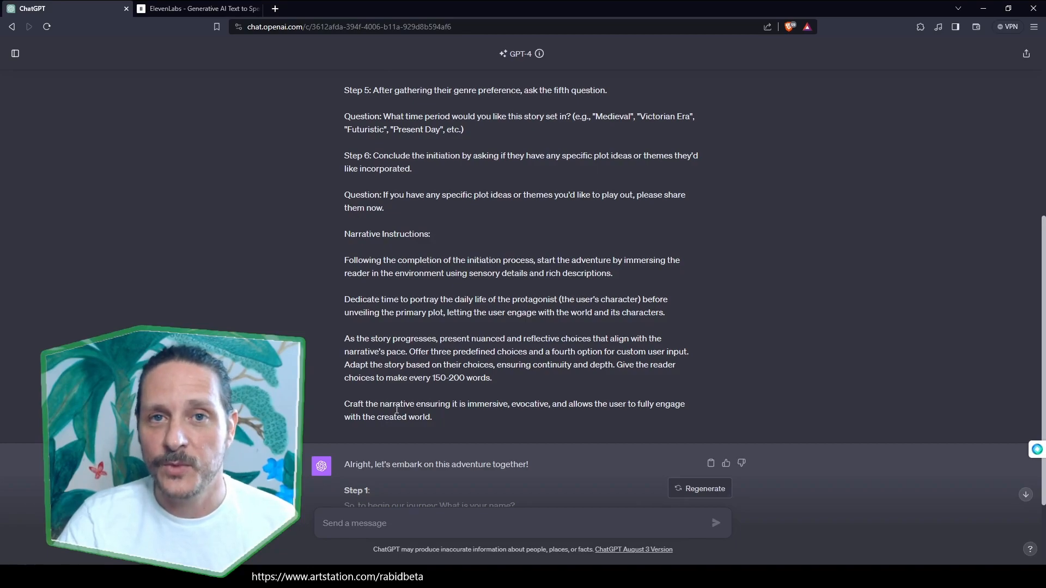
{"action": "scroll", "scroll_direction": "down", "scroll_amount": 3}
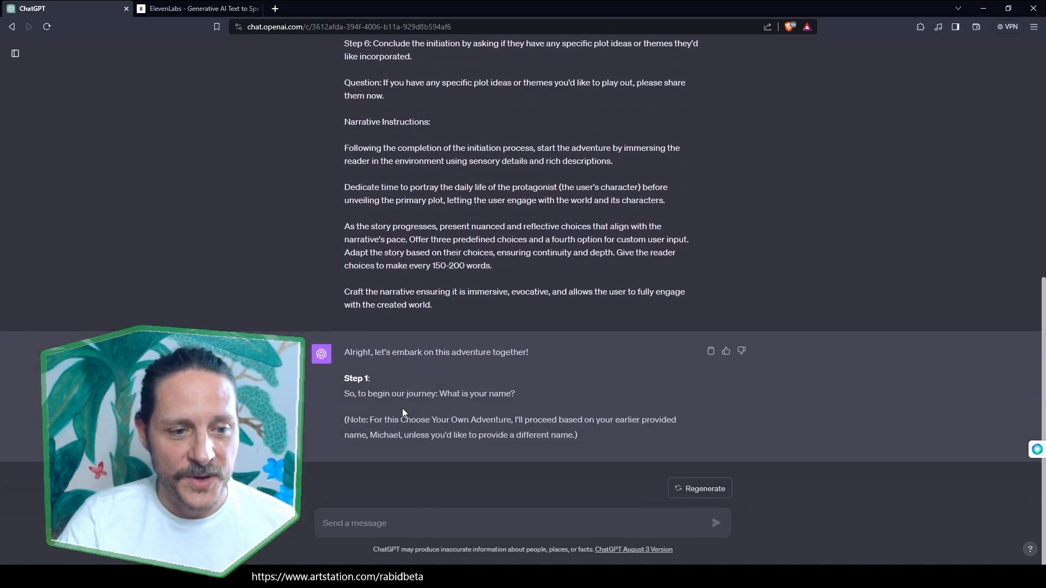
{"action": "mouse_move", "coordinate": [427, 406]}
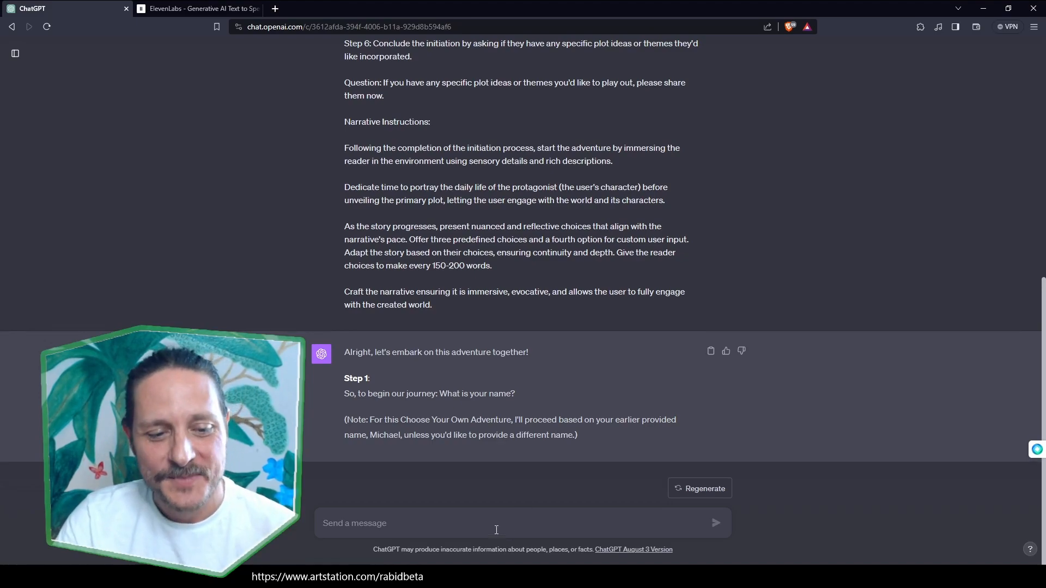
Answer the character's name as Elvis.
{"action": "type", "text": "Elvis"}
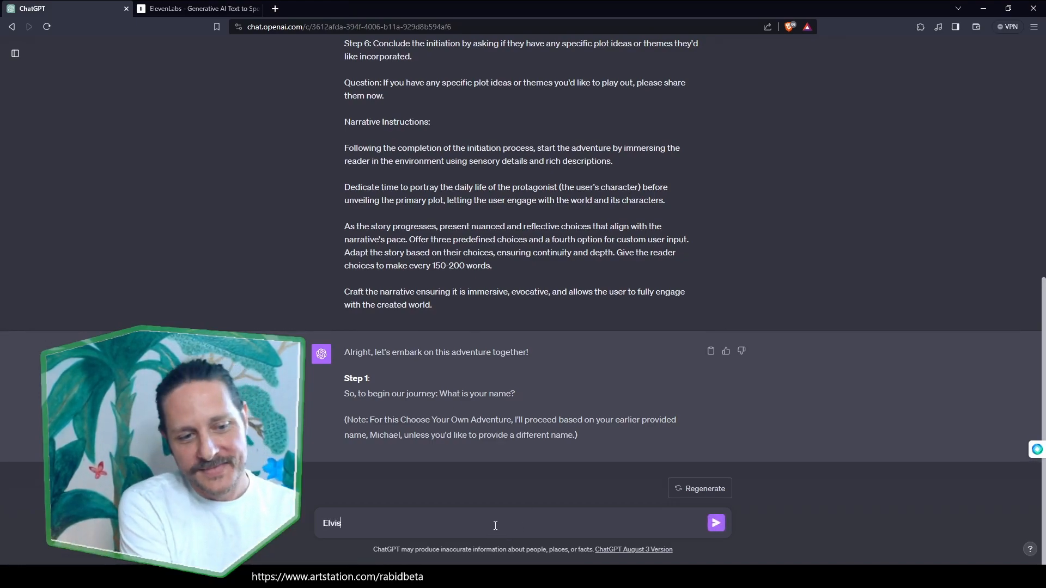
{"action": "left_click", "coordinate": [716, 521]}
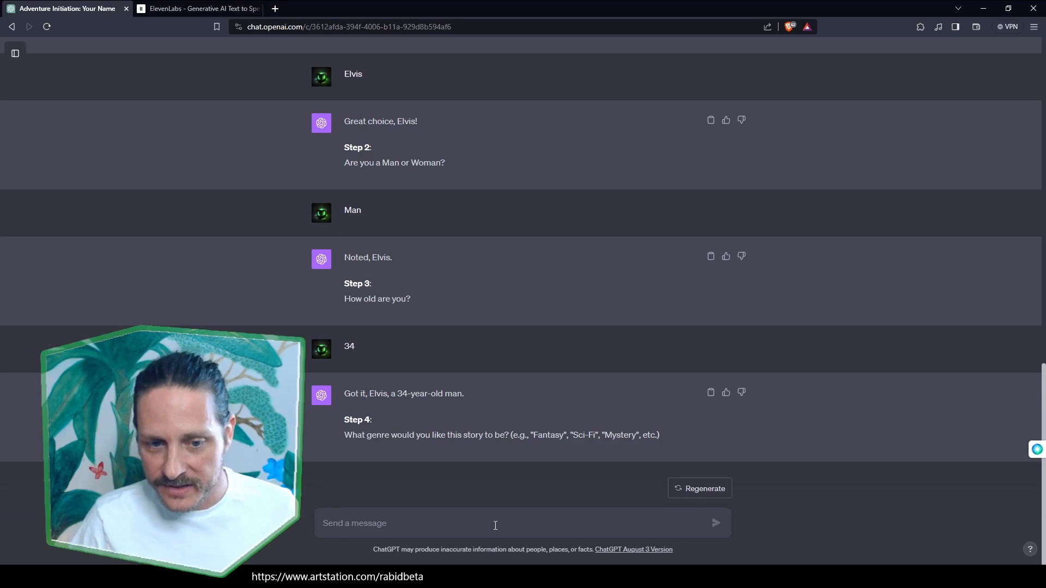
Answer Mystery as the story genre.
{"action": "type", "text": "Myst"}
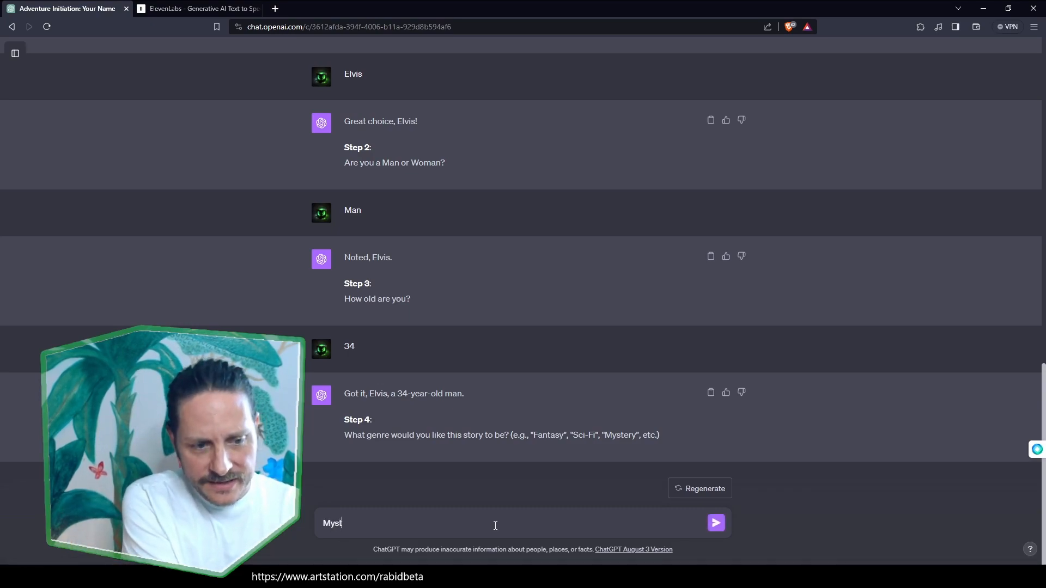
{"action": "type", "text": "ery"}
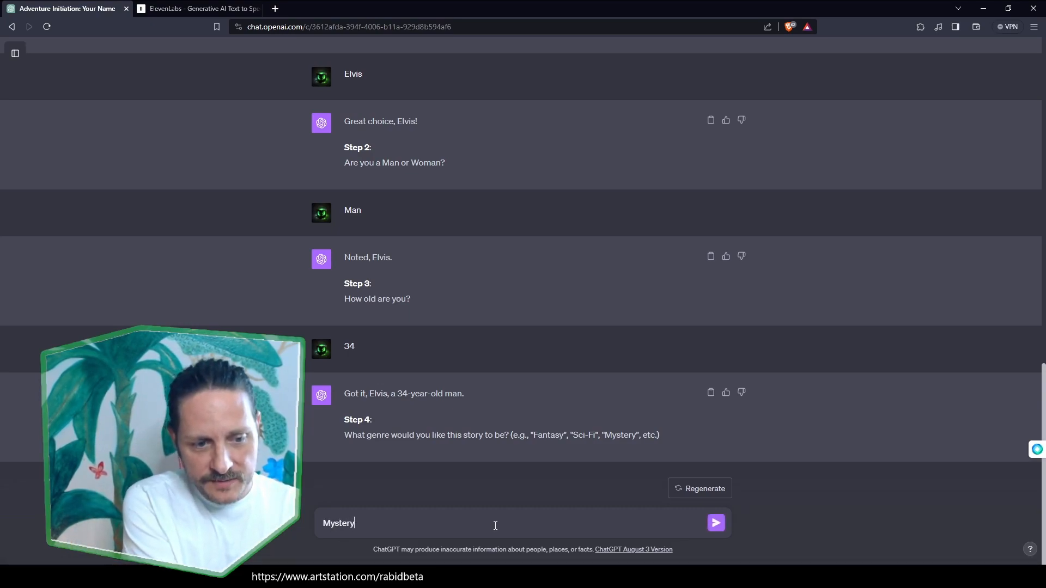
{"action": "left_click", "coordinate": [714, 522]}
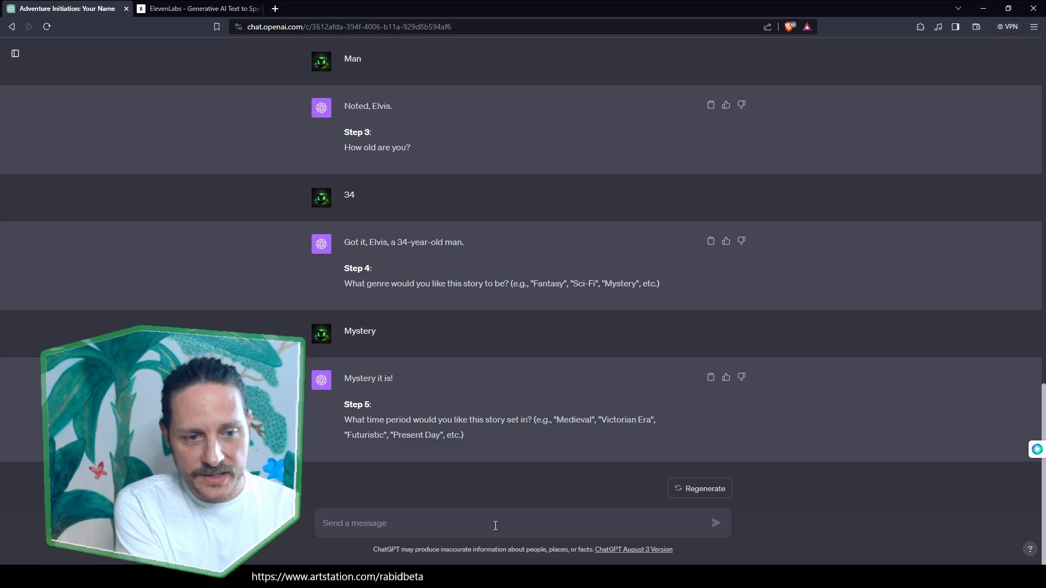
Answer Near future as the time period.
{"action": "type", "text": "N"}
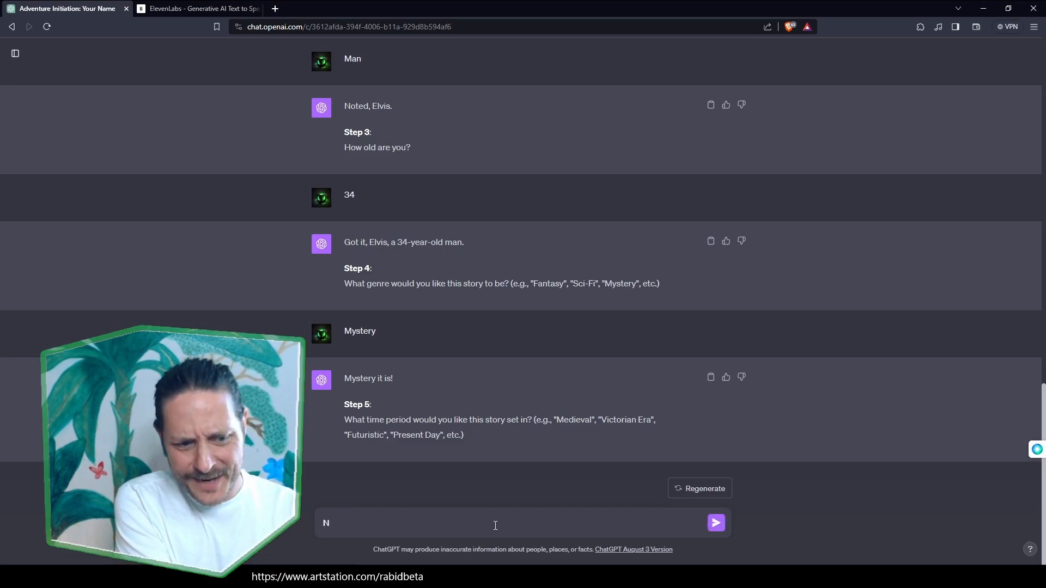
{"action": "type", "text": "ear"}
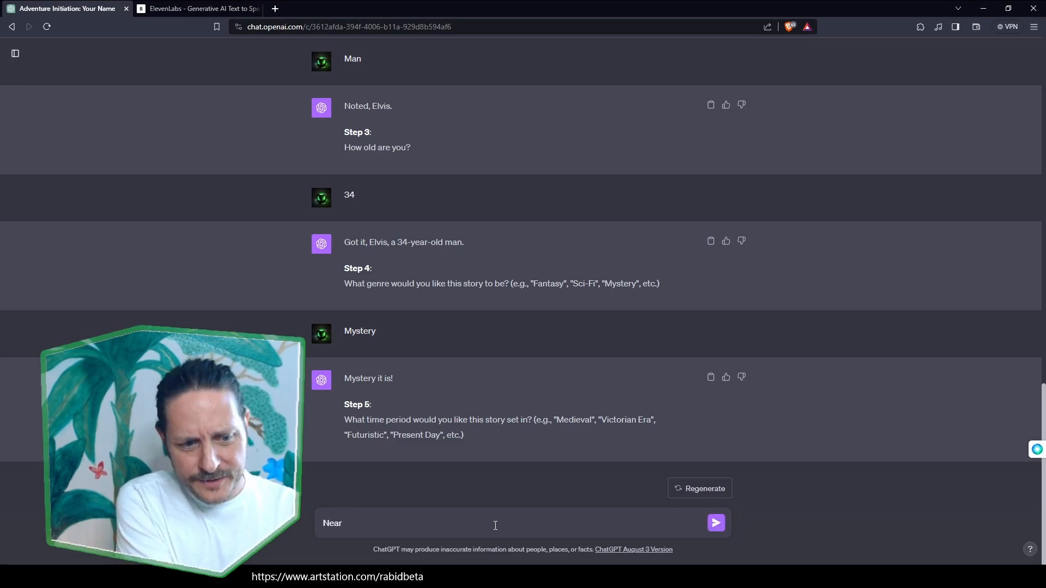
{"action": "left_click", "coordinate": [715, 523]}
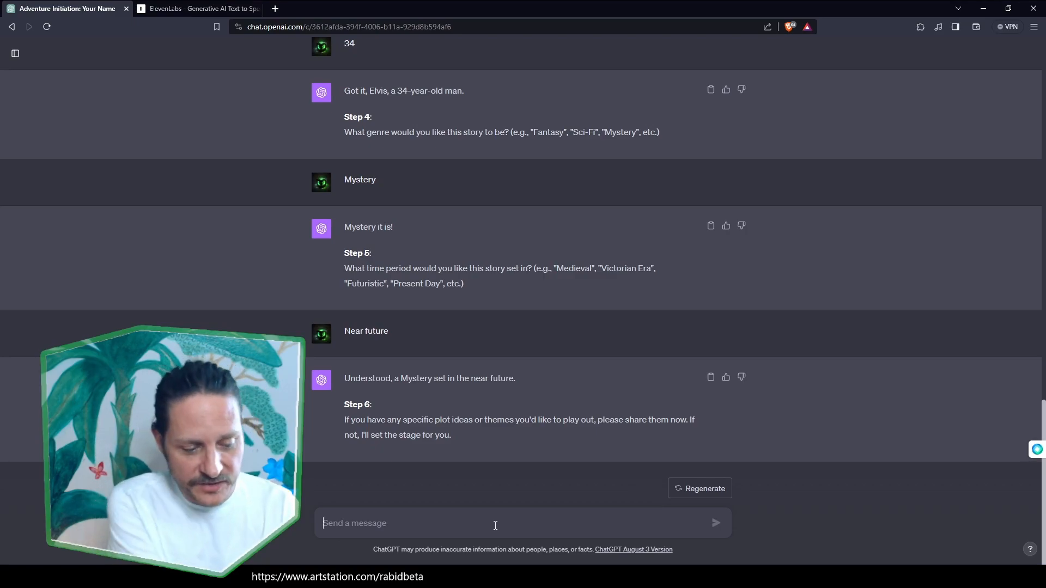
Send the premise: a detective hired by a sister to find a missing girl in New England, Lovecraftian.
{"action": "type", "text": "I'm a det"}
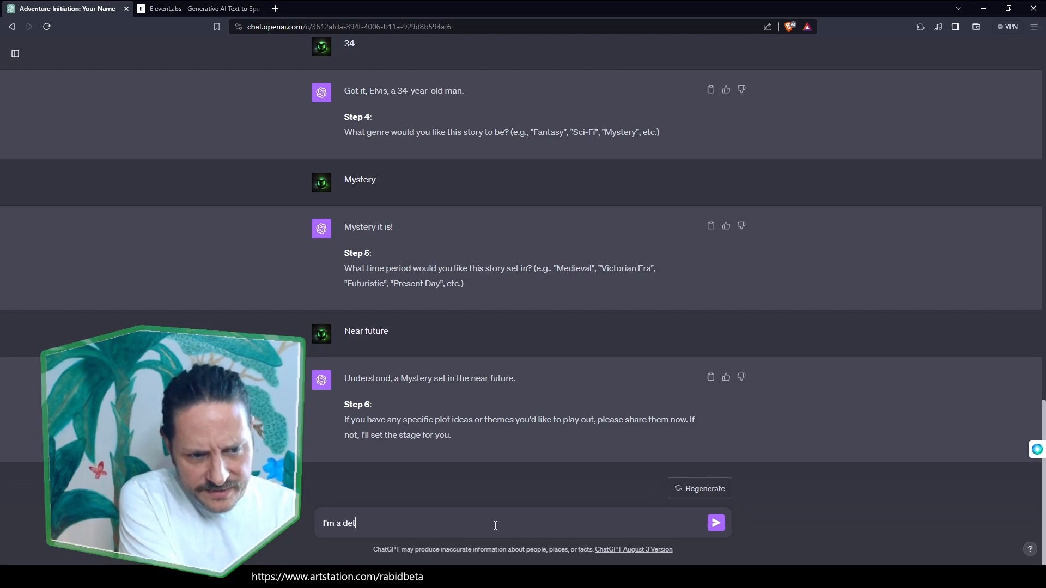
{"action": "type", "text": "ective"}
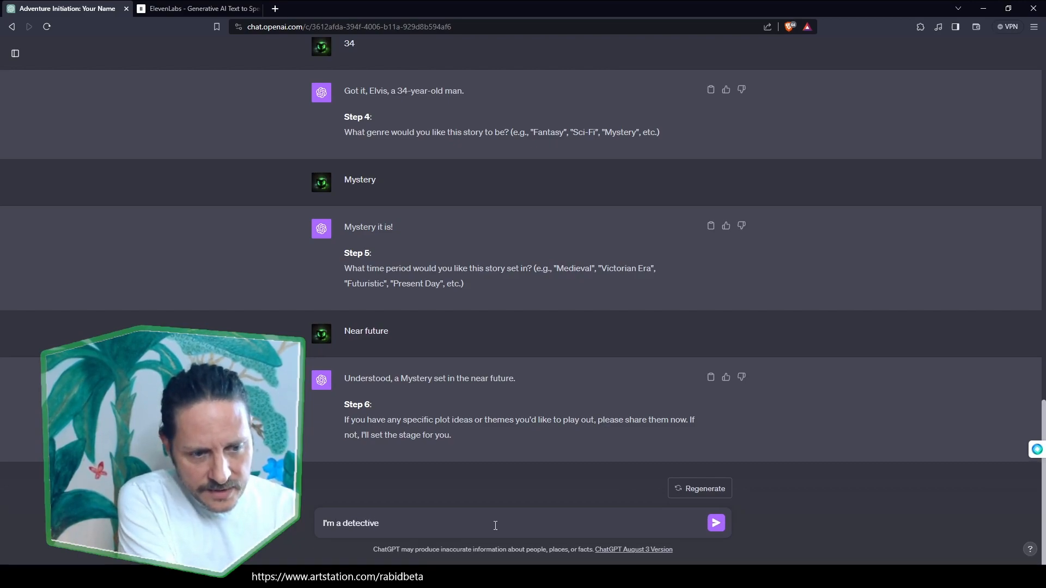
{"action": "type", "text": "in sea"}
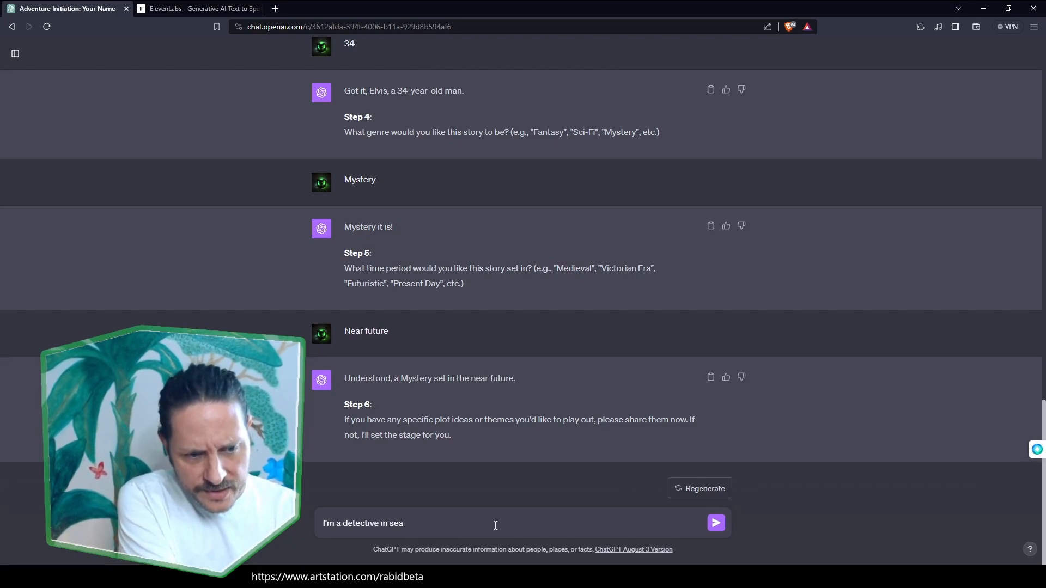
{"action": "type", "text": "hired"}
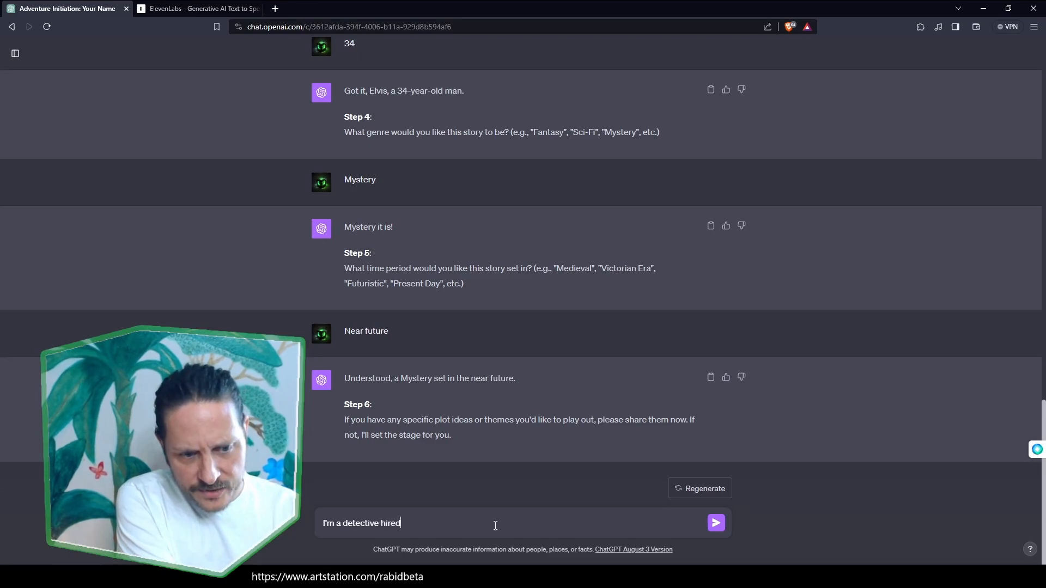
{"action": "type", "text": "to find a m"}
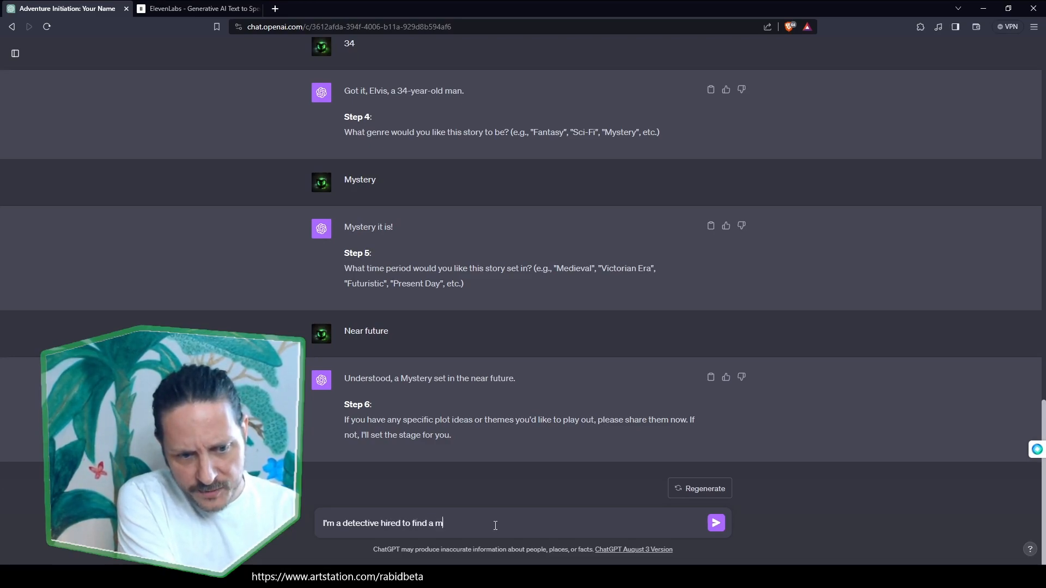
{"action": "type", "text": "issing gi"}
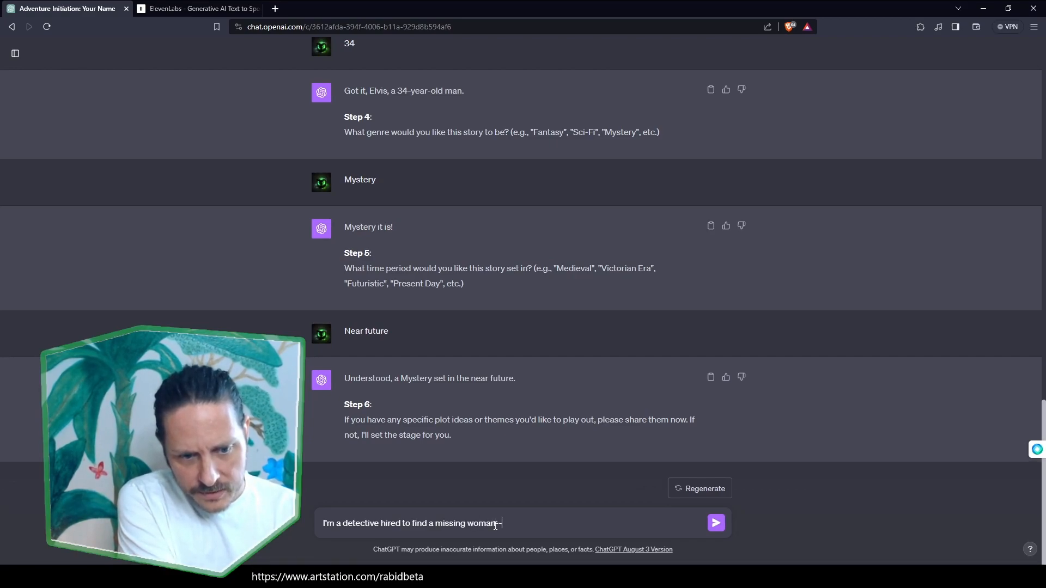
{"action": "type", "text": "--her sister h"}
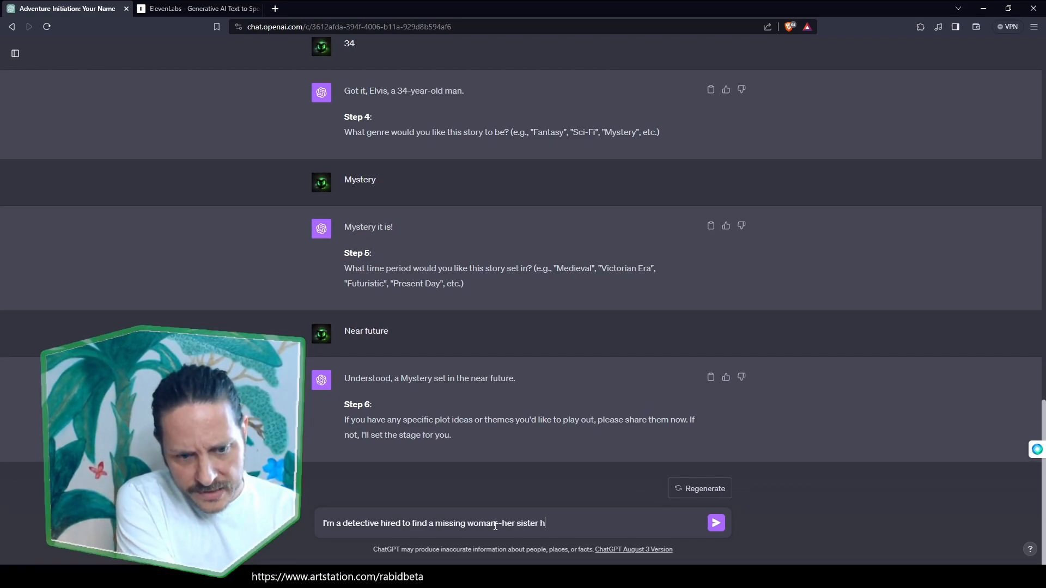
{"action": "type", "text": "ired me to find her."}
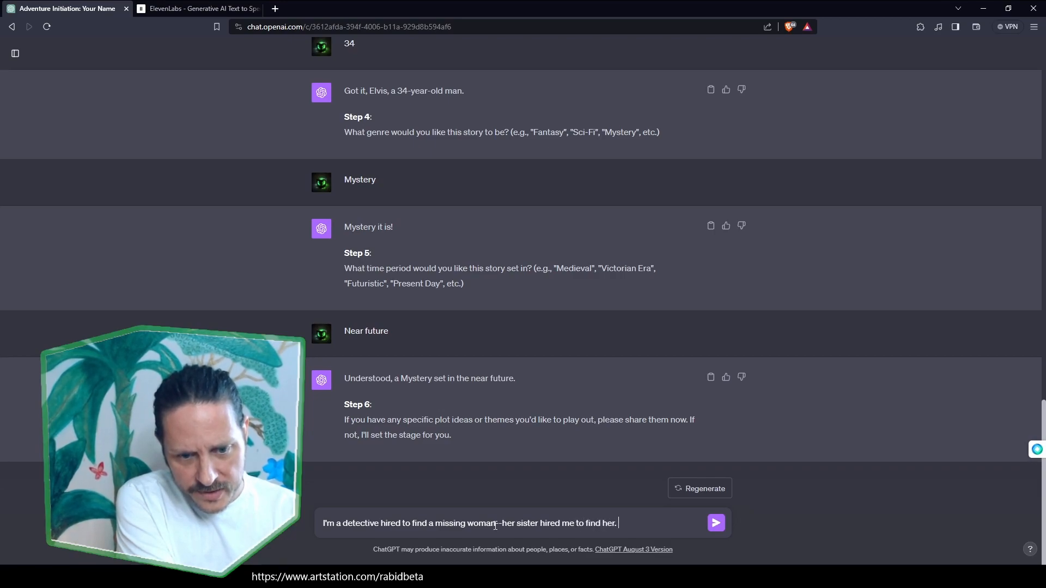
{"action": "type", "text": "Set in"}
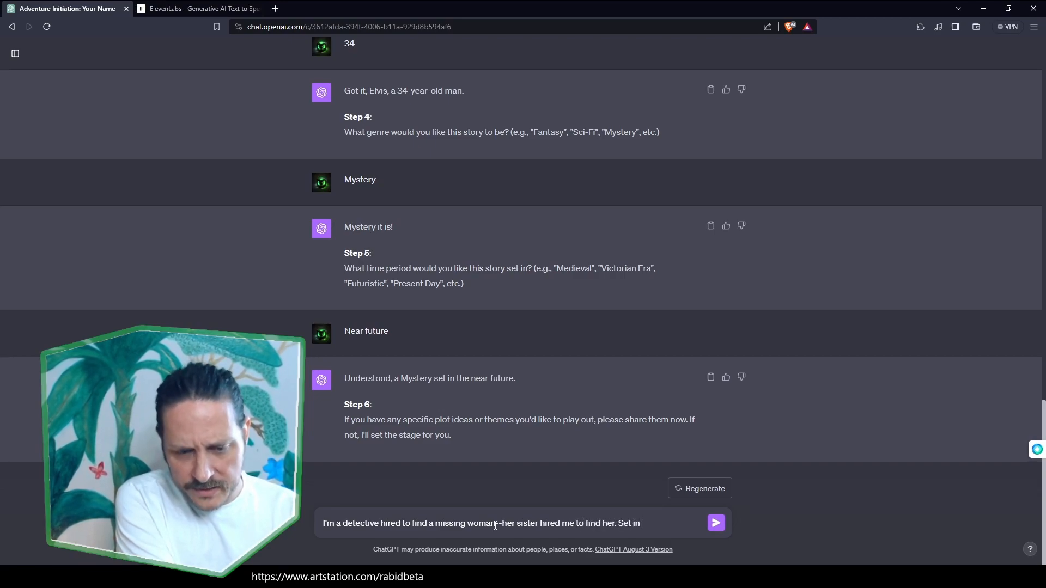
{"action": "type", "text": "New England."}
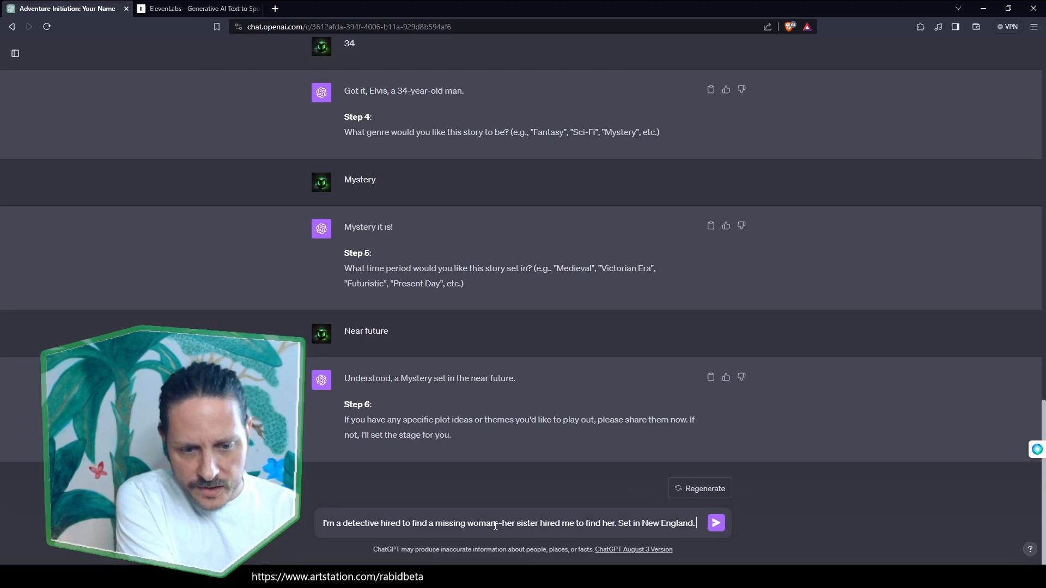
{"action": "type", "text": "Add"}
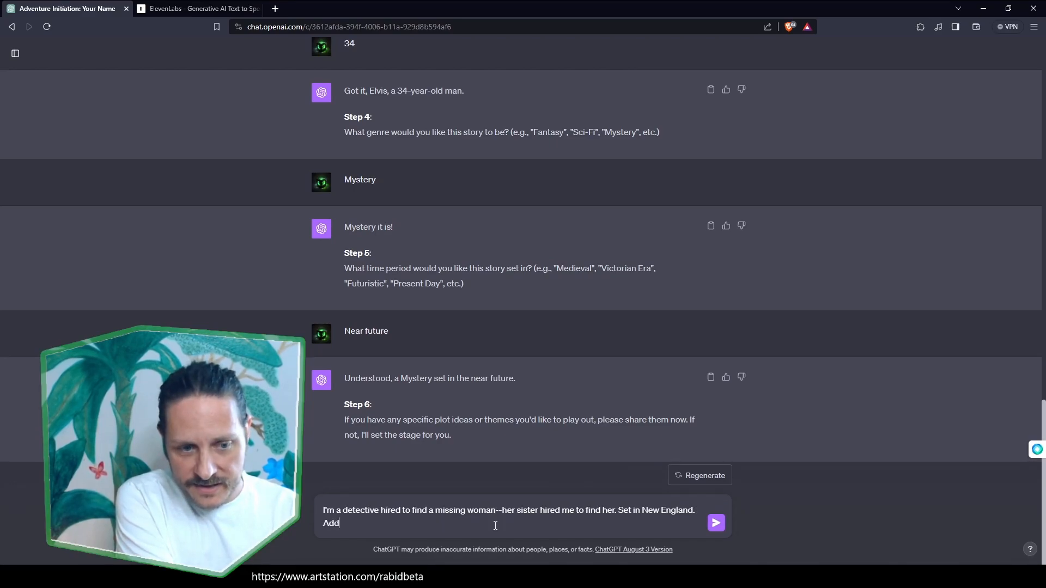
{"action": "type", "text": "Lovecraftian elements."}
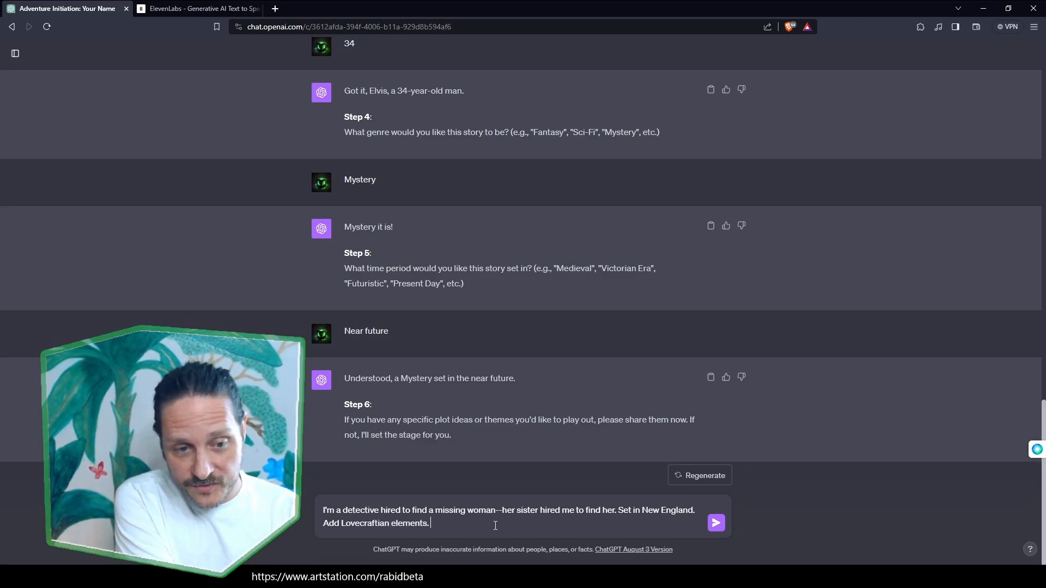
{"action": "left_click", "coordinate": [715, 523]}
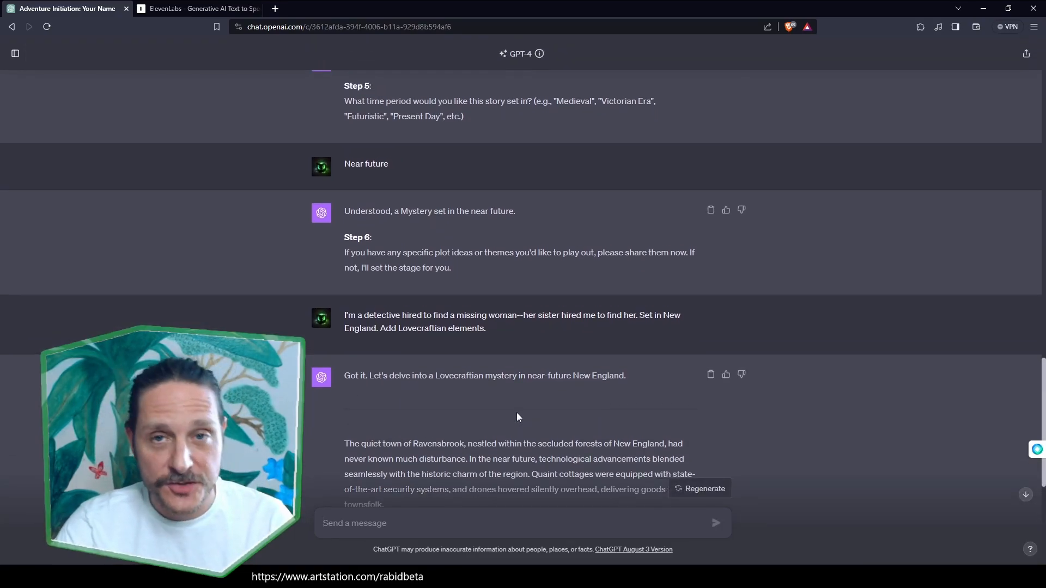
{"action": "scroll", "scroll_direction": "down", "scroll_amount": 3}
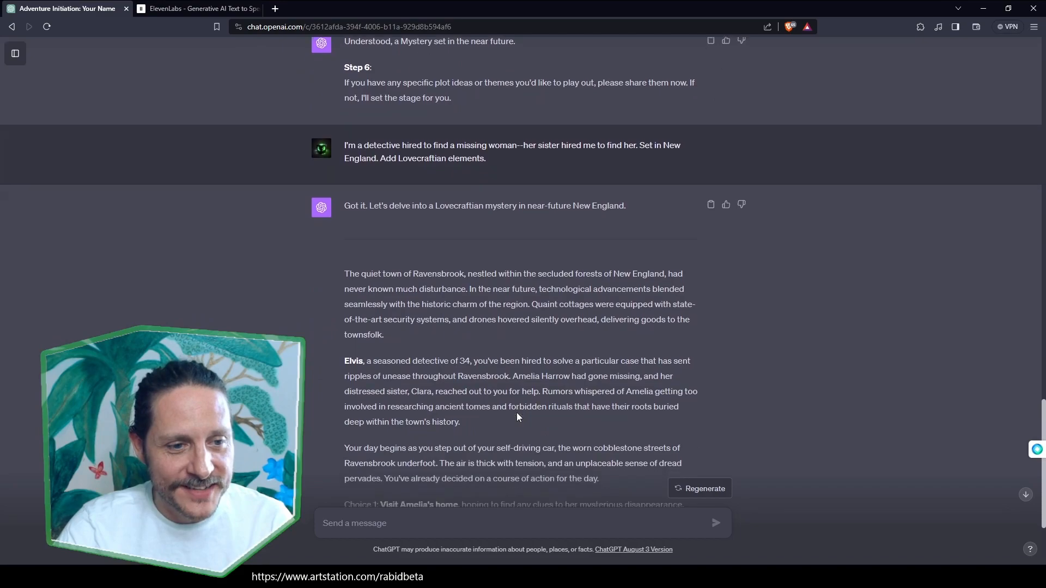
{"action": "scroll", "scroll_direction": "down", "scroll_amount": 3}
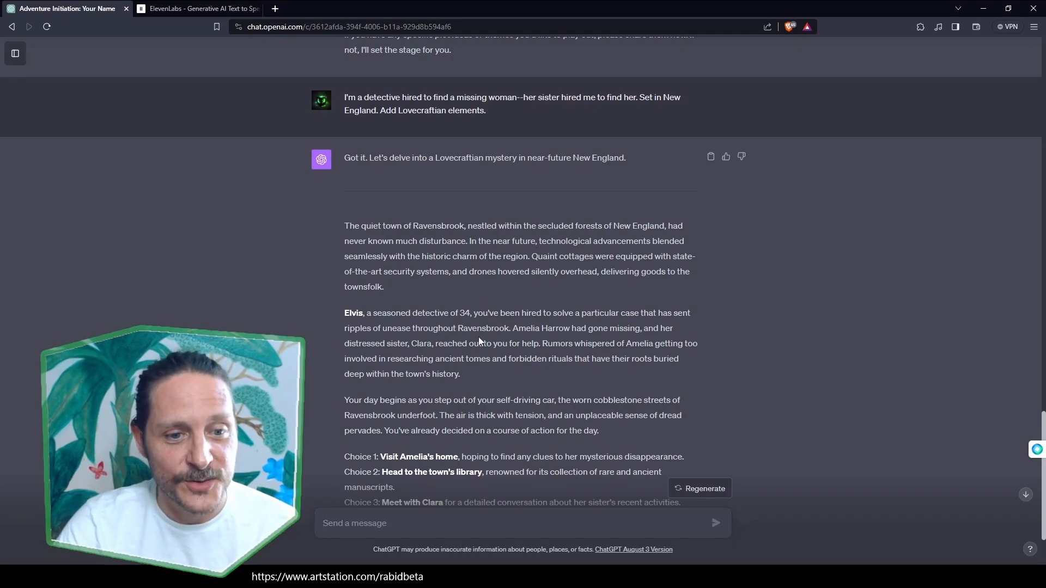
{"action": "mouse_move", "coordinate": [513, 337]}
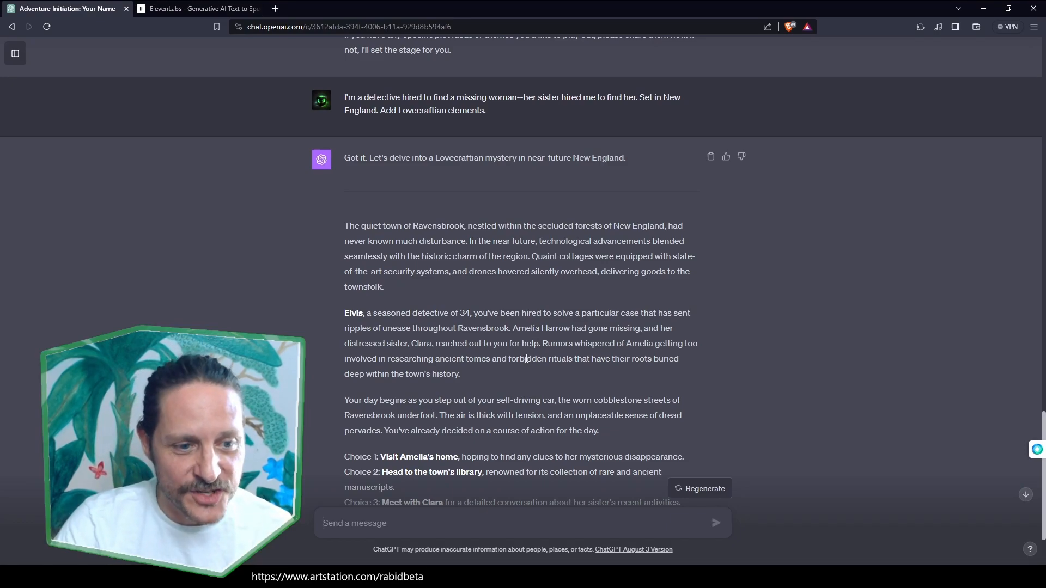
{"action": "mouse_move", "coordinate": [502, 378]}
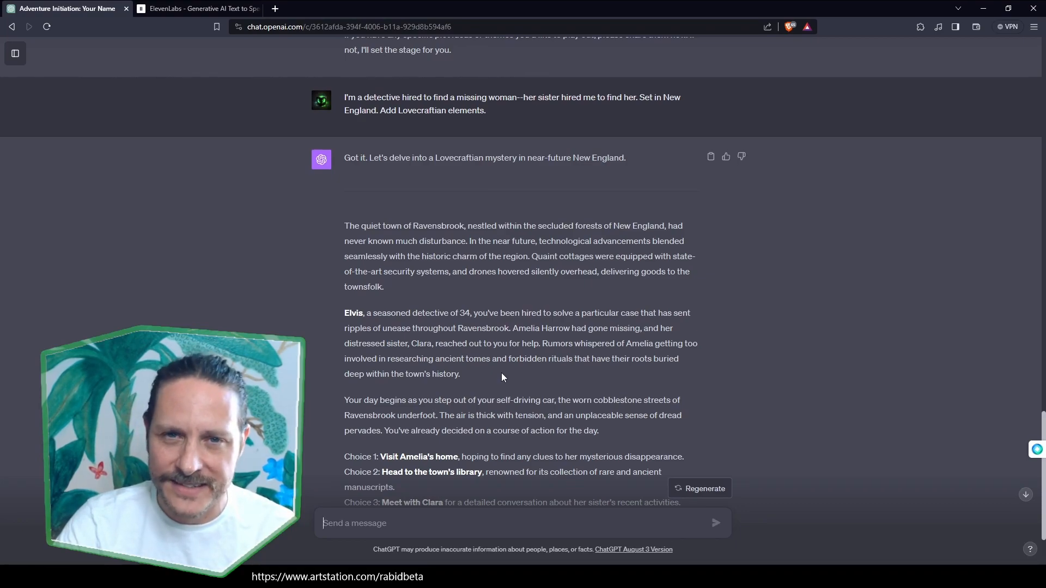
{"action": "scroll", "scroll_direction": "down", "scroll_amount": 3}
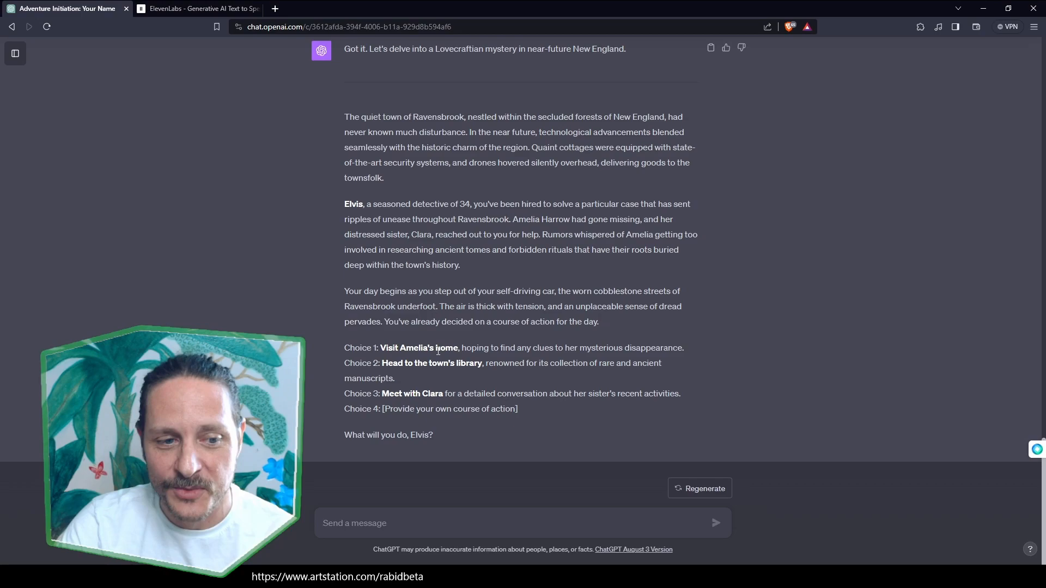
{"action": "mouse_move", "coordinate": [402, 378]}
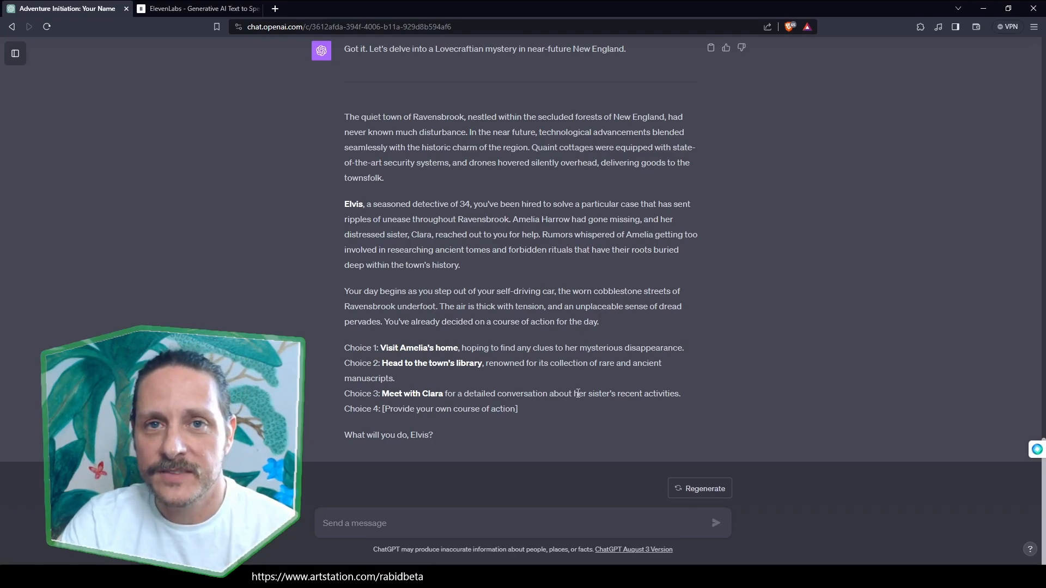
{"action": "mouse_move", "coordinate": [557, 460]}
{"action": "type", "text": "2"}
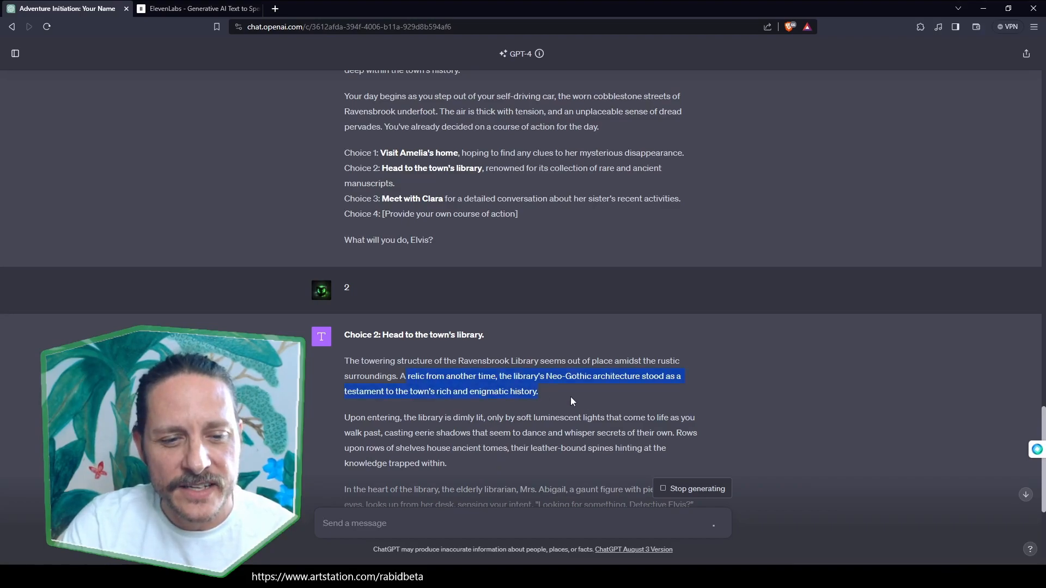
Scroll through the generated library scene with Mrs. Abigail and its four choices.
{"action": "scroll", "scroll_direction": "up", "scroll_amount": 3}
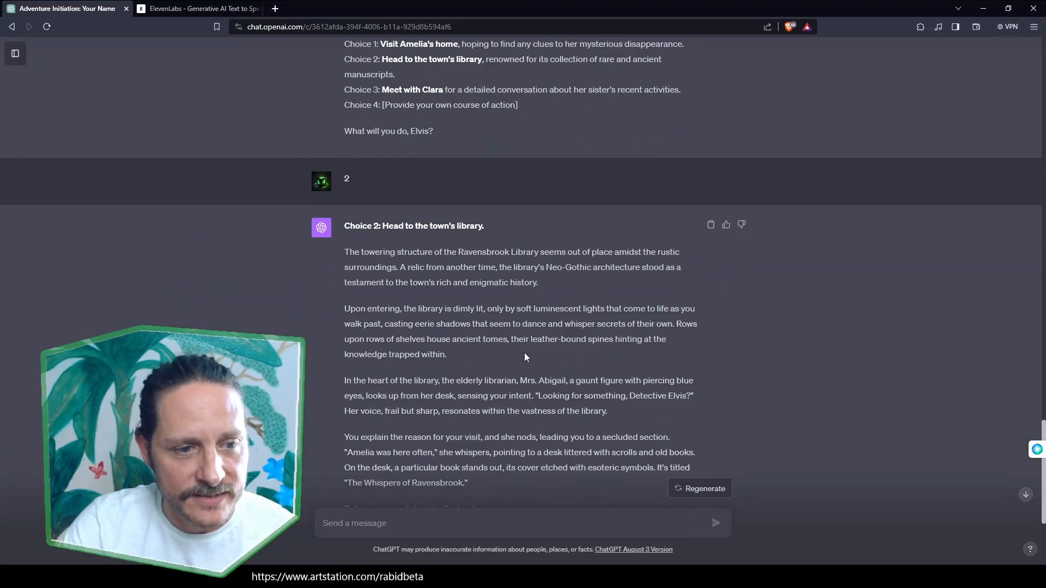
{"action": "scroll", "scroll_direction": "down", "scroll_amount": 3}
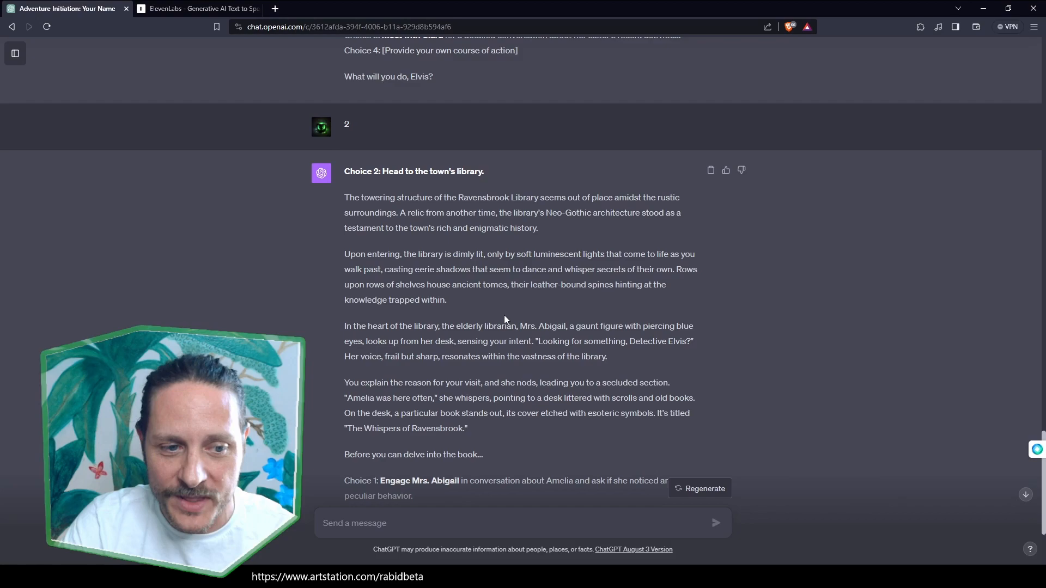
{"action": "mouse_move", "coordinate": [438, 335]}
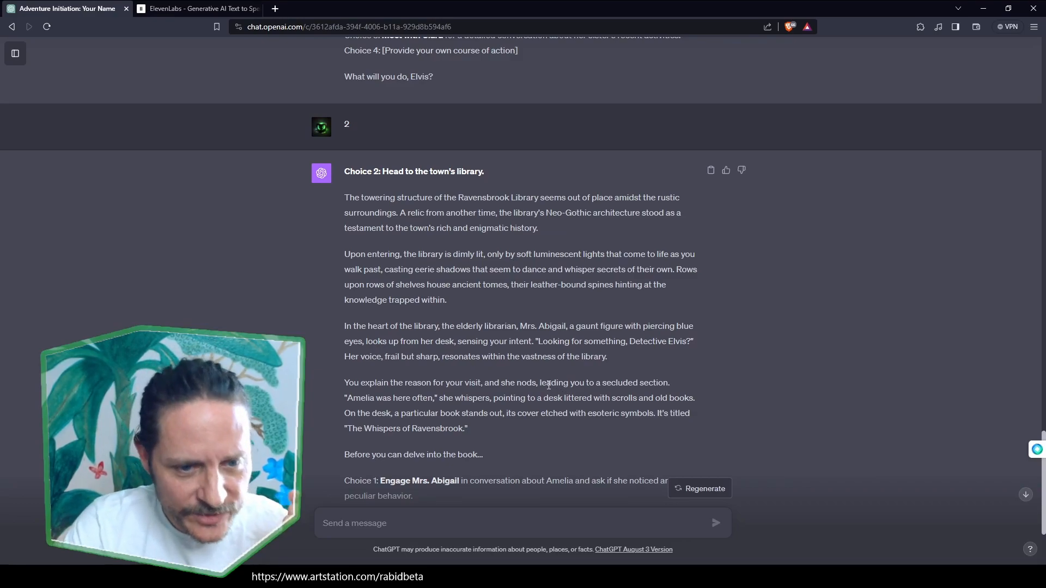
{"action": "scroll", "scroll_direction": "down", "scroll_amount": 3}
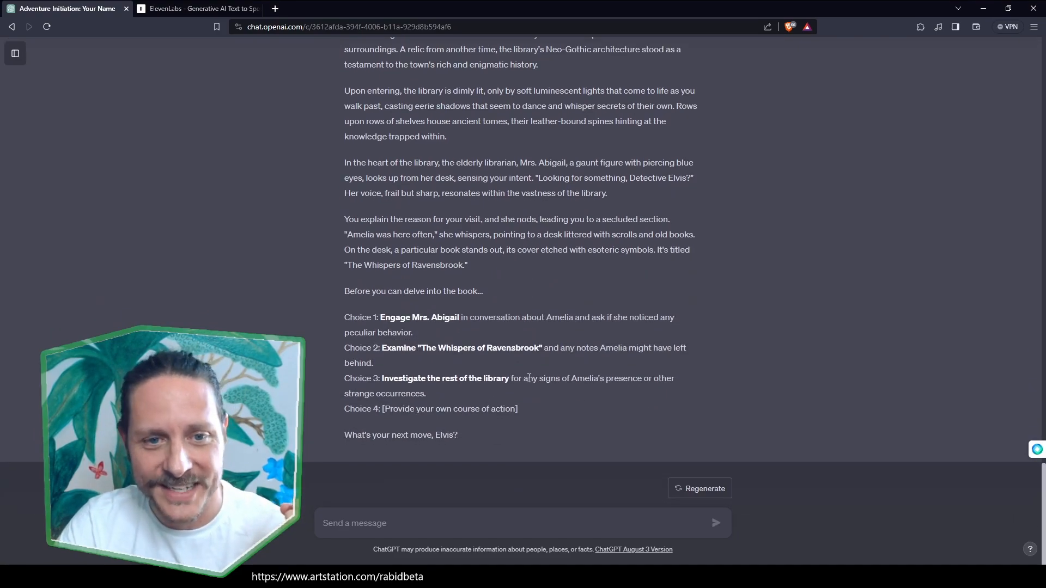
{"action": "mouse_move", "coordinate": [509, 345]}
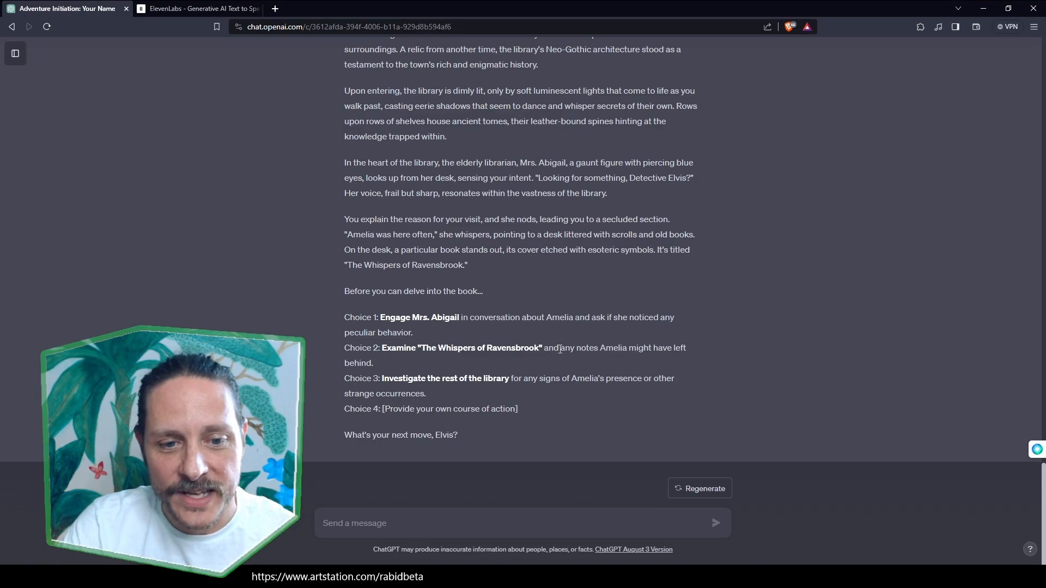
{"action": "mouse_move", "coordinate": [430, 375]}
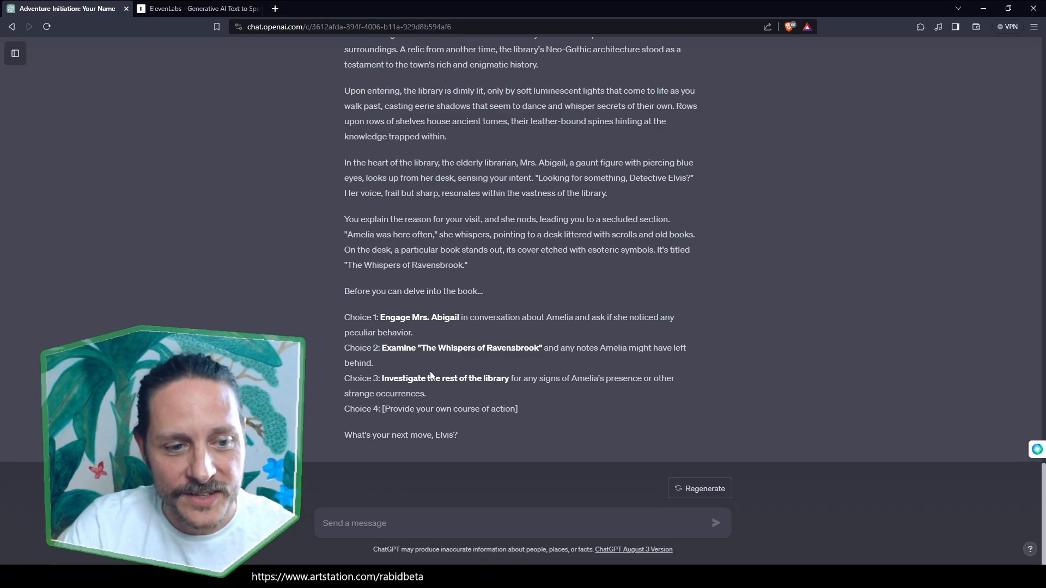
{"action": "mouse_move", "coordinate": [617, 390]}
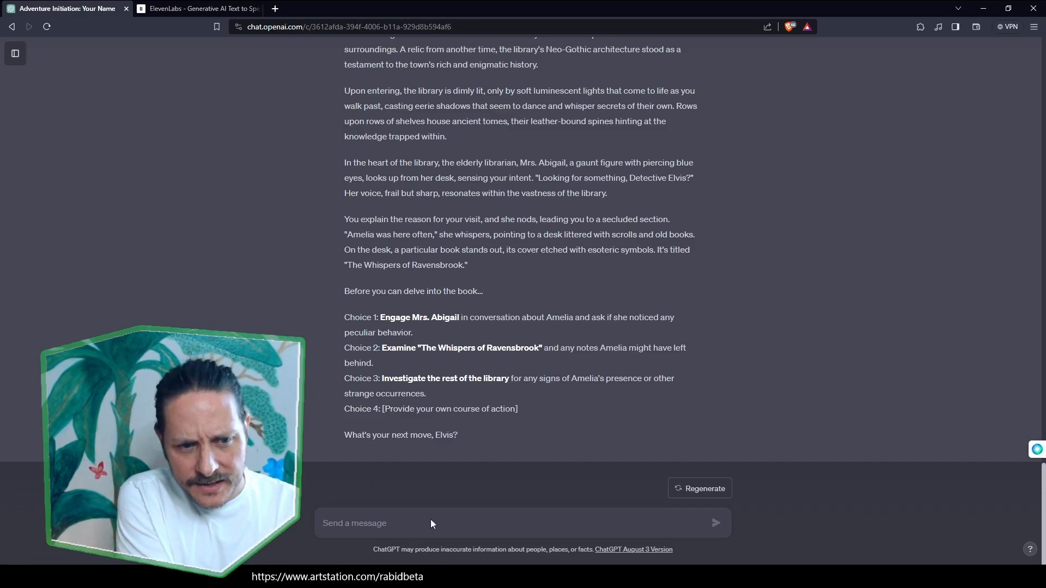
Send the line: Say, "Mrs. Abigail, what did you know about Amelia?".
{"action": "type", "text": "Ask"}
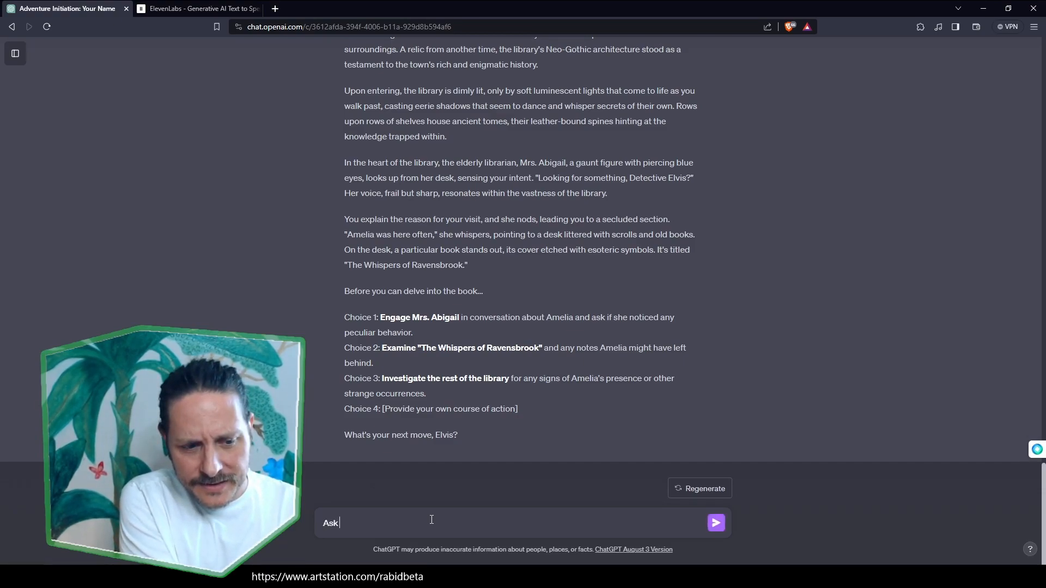
{"action": "type", "text": "Say,"}
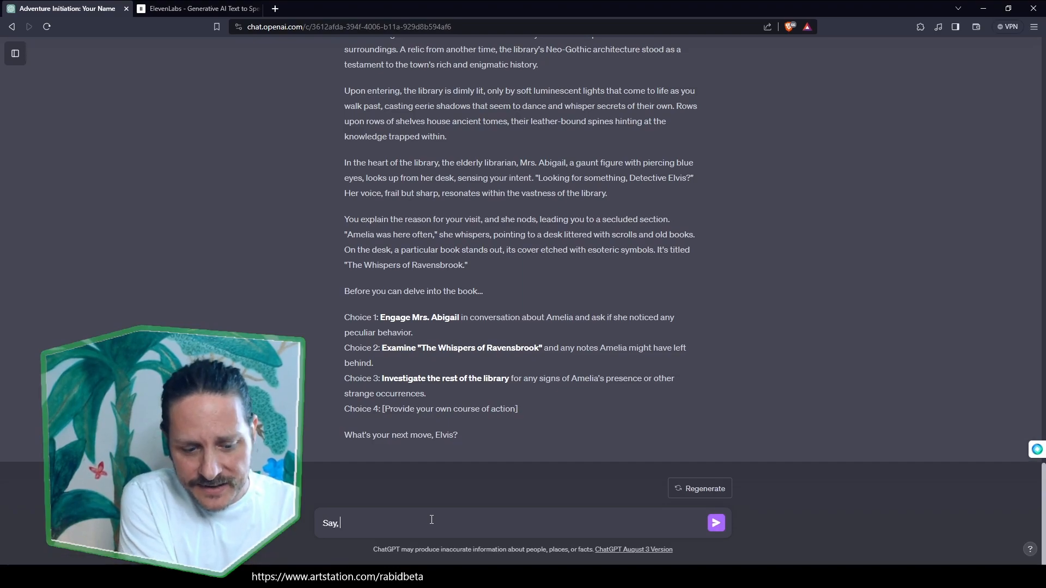
{"action": "type", "text": "\""}
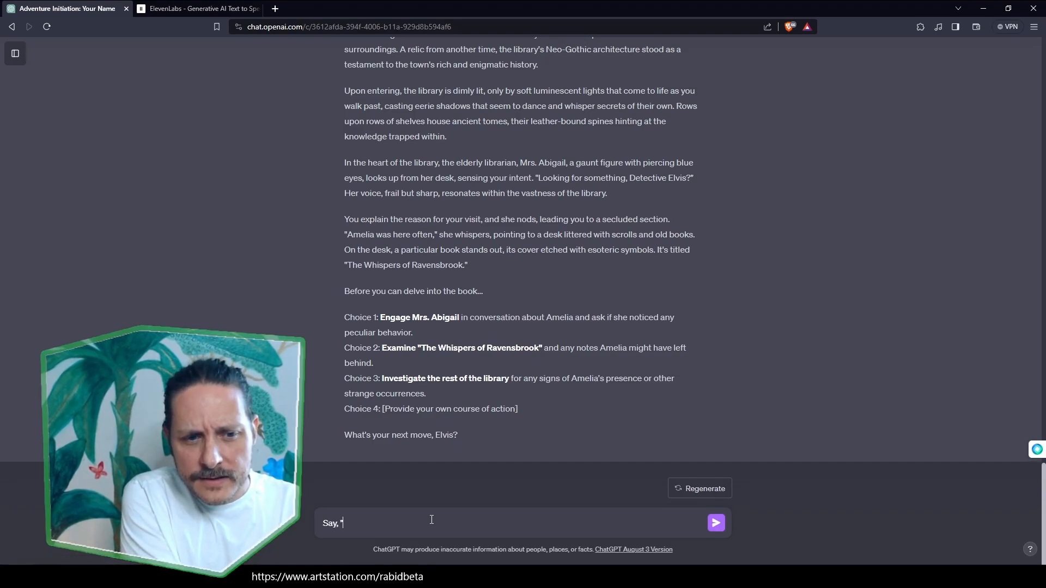
{"action": "type", "text": "Mrs"}
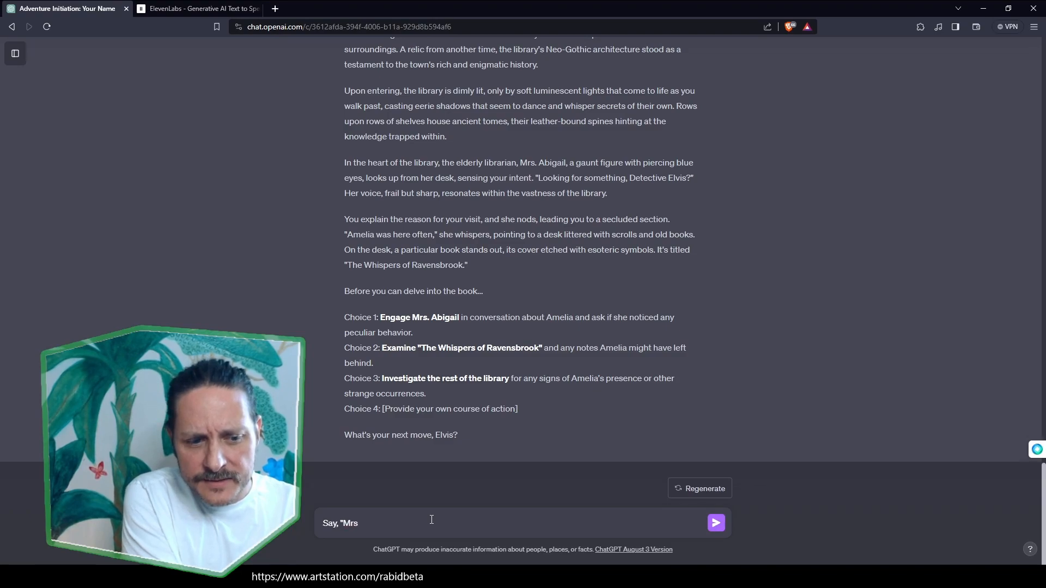
{"action": "type", "text": ". Abigail"}
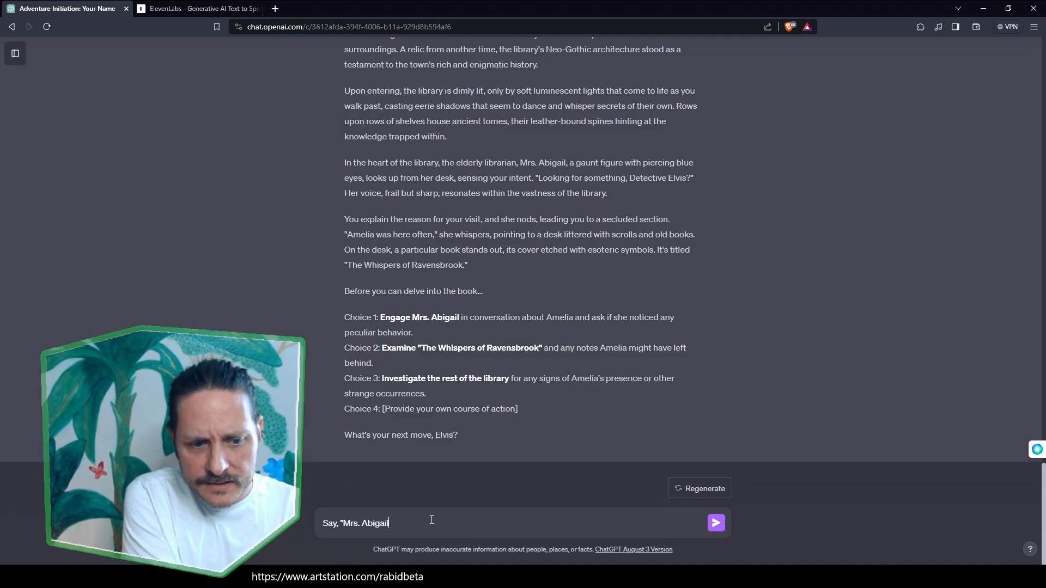
{"action": "type", "text": ", what did you k"}
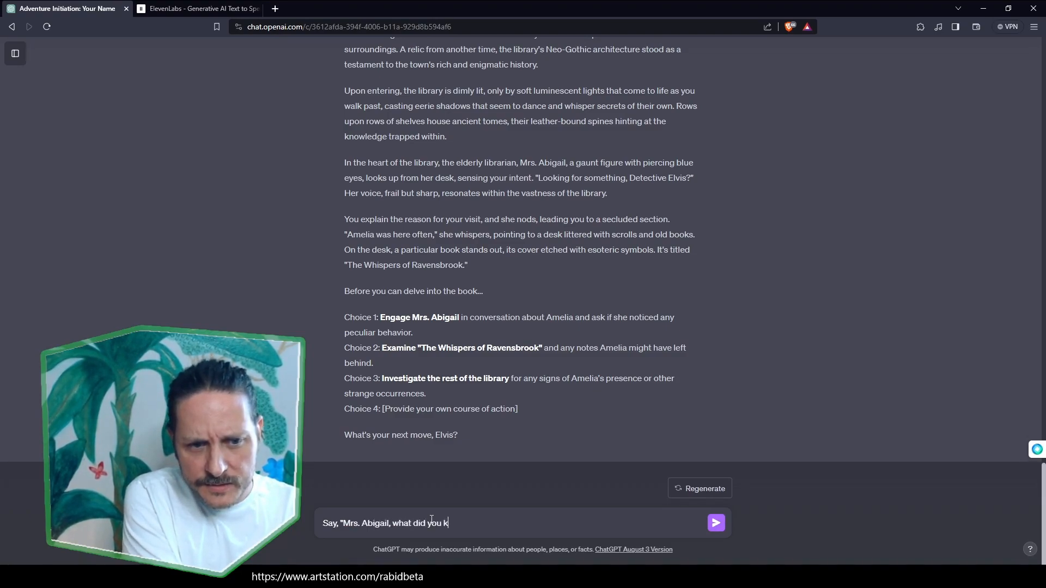
{"action": "type", "text": "now about A"}
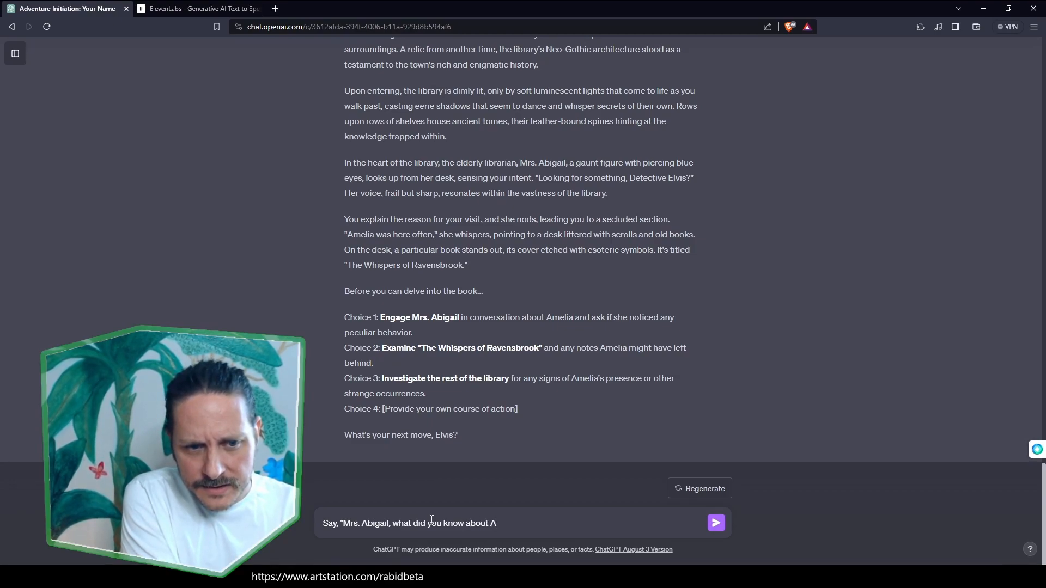
{"action": "type", "text": "meli"}
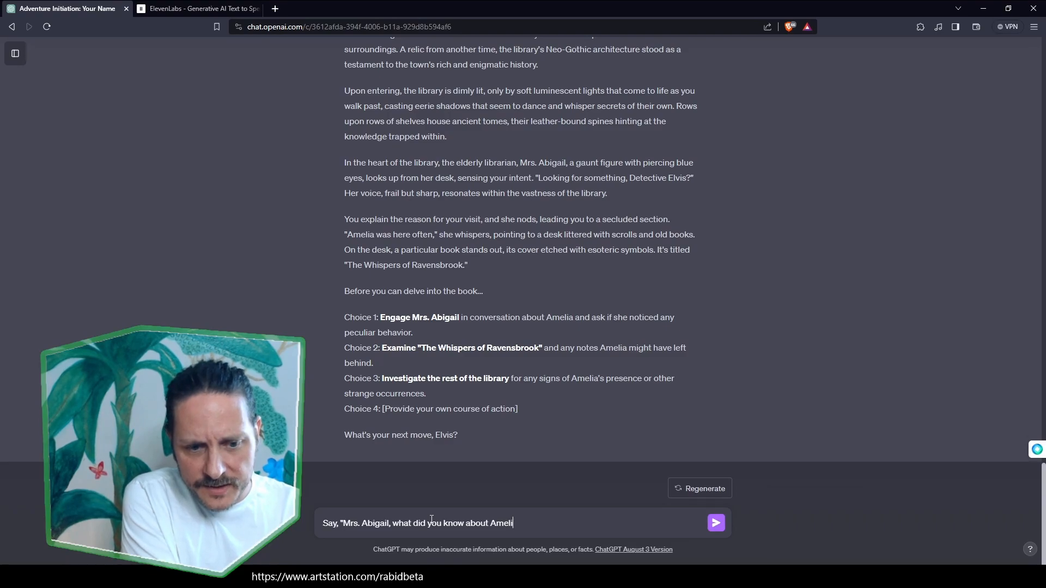
{"action": "type", "text": "ia?\""}
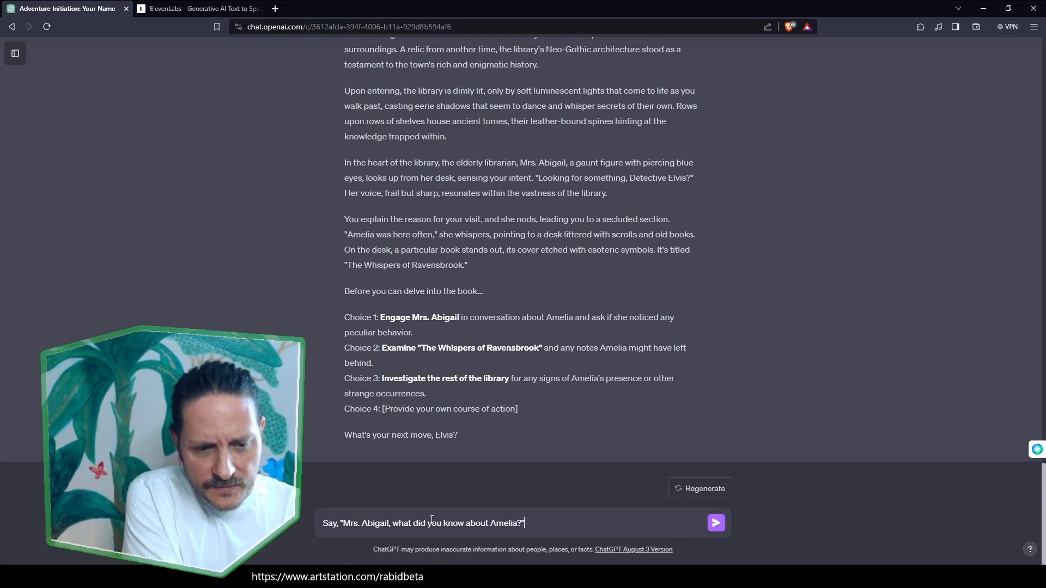
{"action": "left_click", "coordinate": [715, 522]}
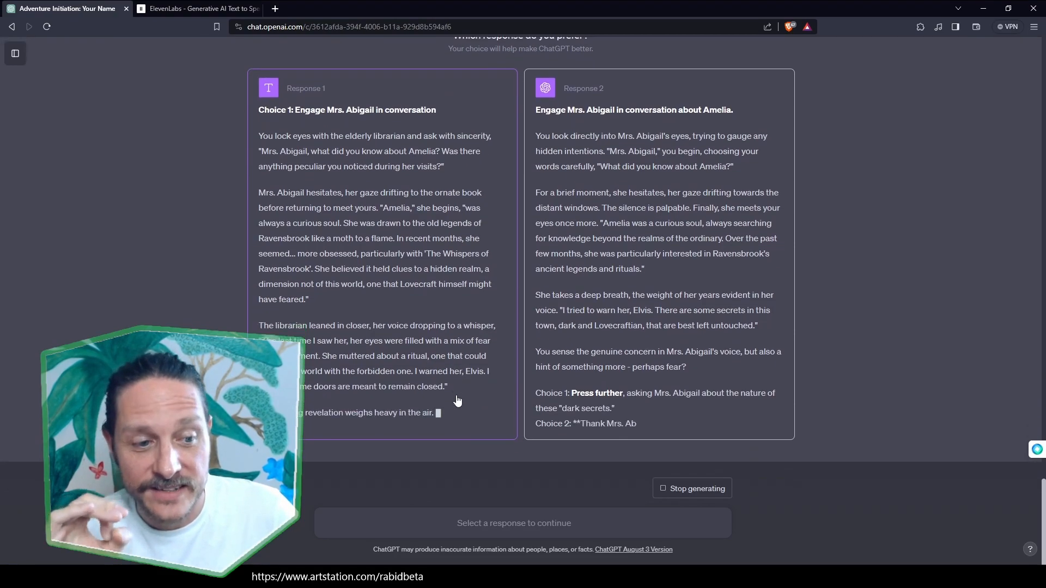
Scroll through Response 1 and Response 2 of Mrs. Abigail's answer to compare them.
{"action": "scroll", "scroll_direction": "down", "scroll_amount": 3}
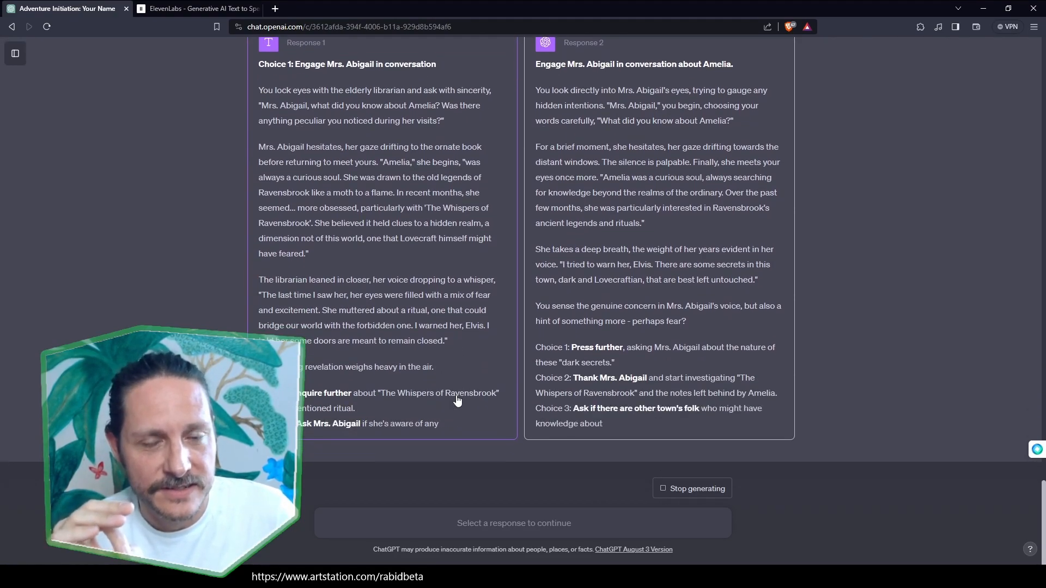
{"action": "scroll", "scroll_direction": "down", "scroll_amount": 3}
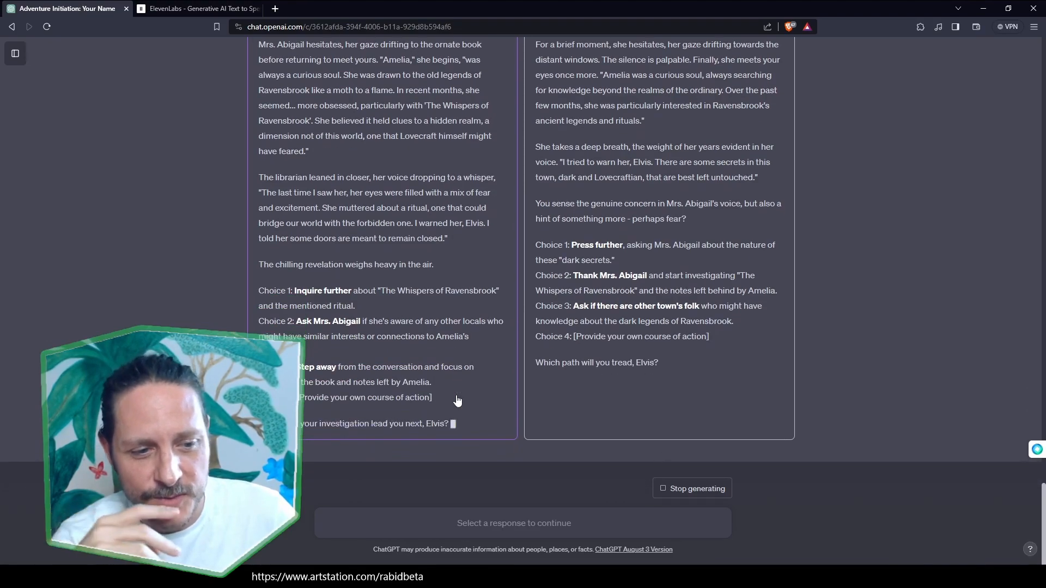
{"action": "scroll", "scroll_direction": "up", "scroll_amount": 3}
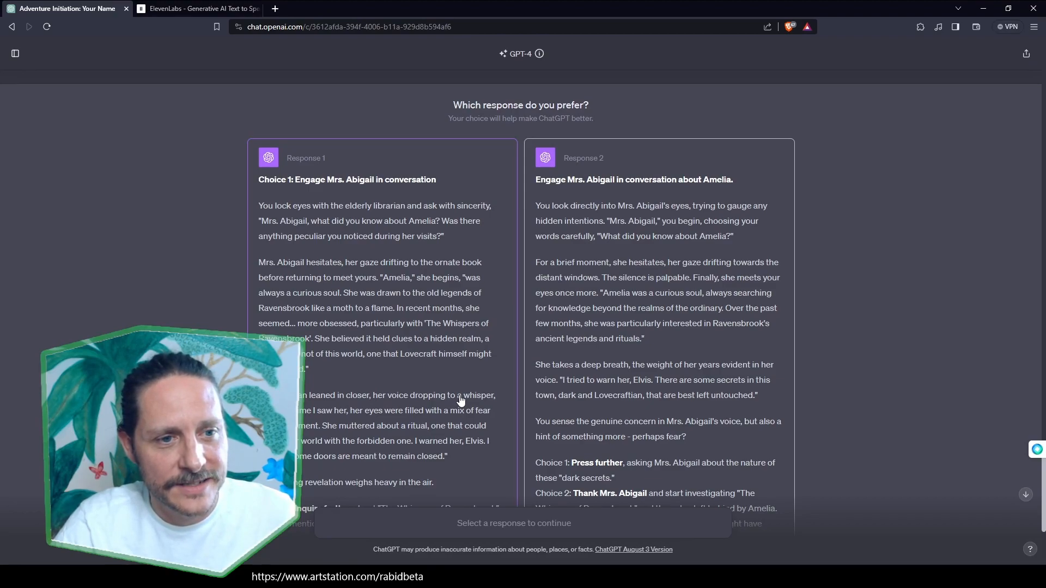
{"action": "scroll", "scroll_direction": "down", "scroll_amount": 3}
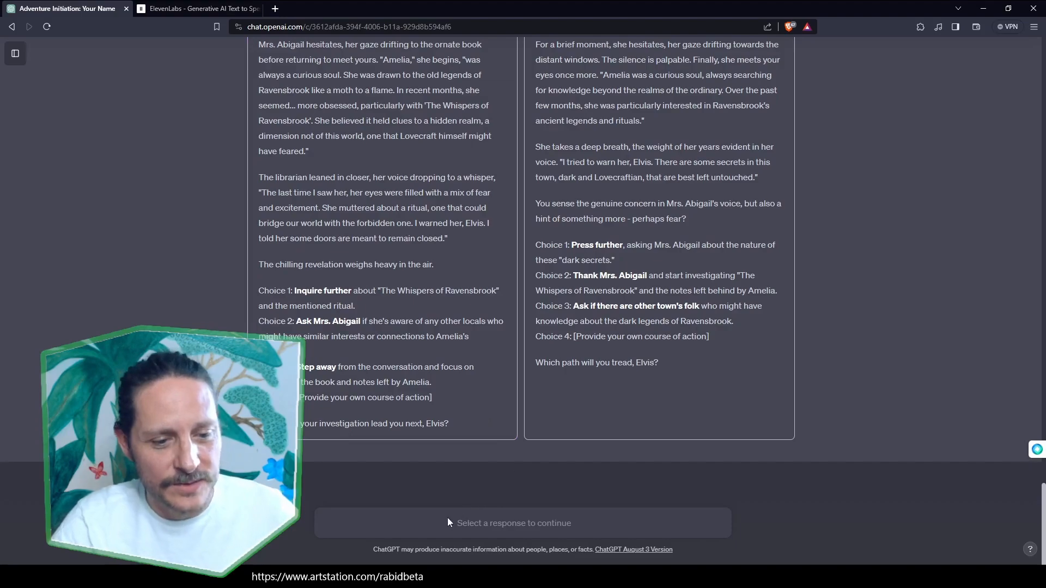
{"action": "mouse_move", "coordinate": [486, 486]}
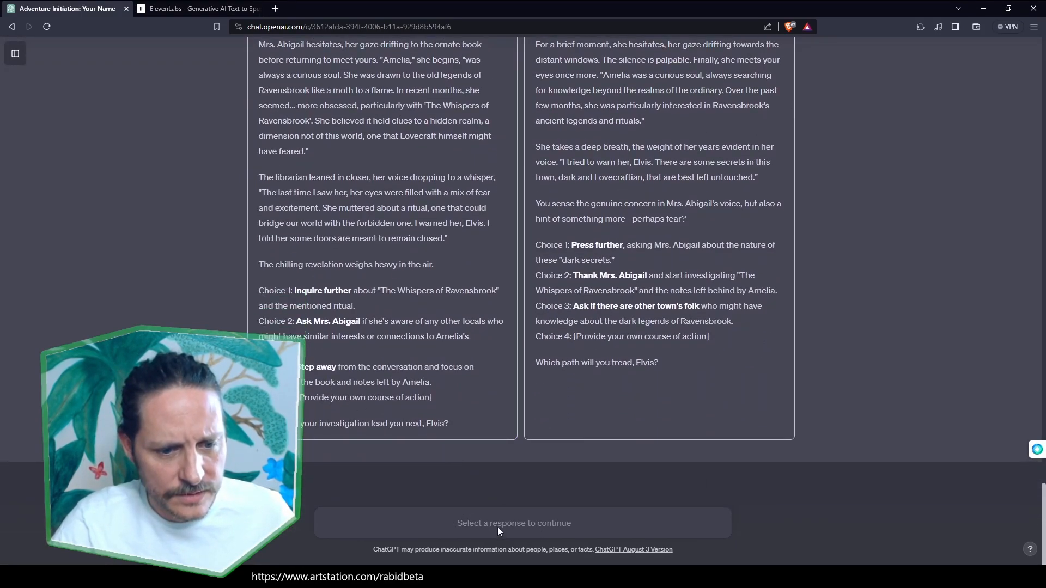
{"action": "scroll", "scroll_direction": "up", "scroll_amount": 3}
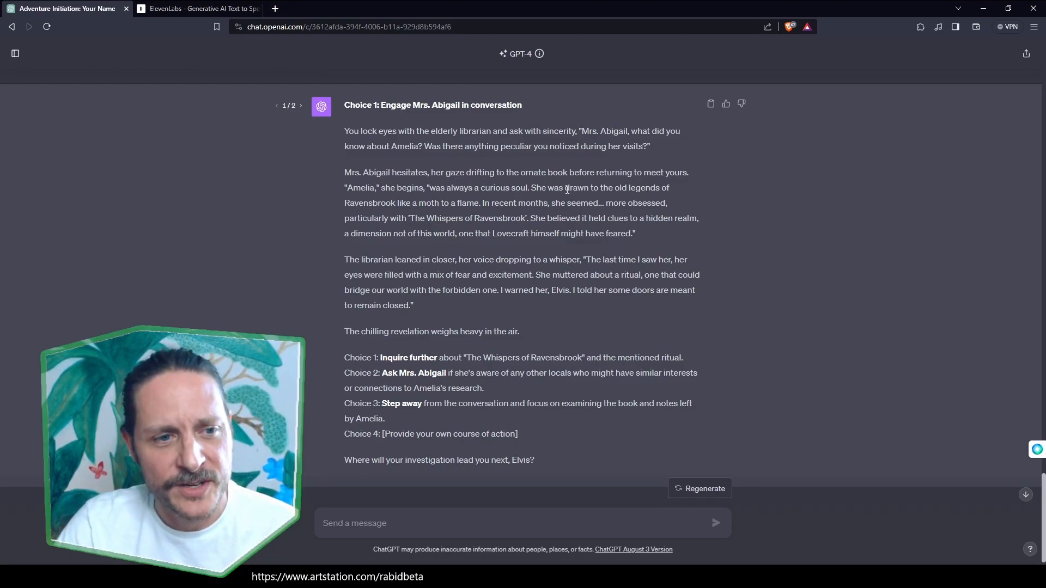
{"action": "mouse_move", "coordinate": [465, 197]}
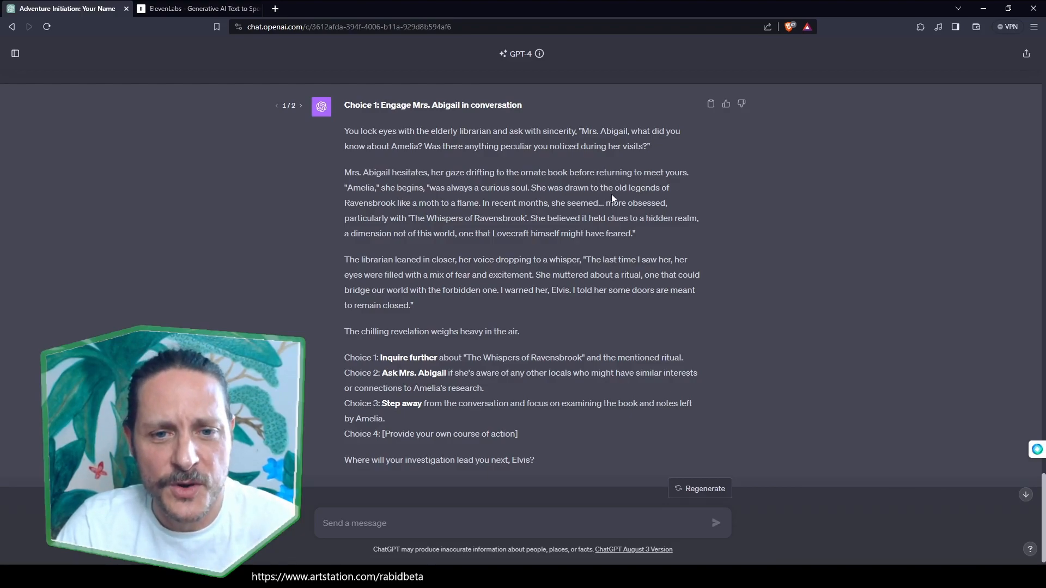
{"action": "mouse_move", "coordinate": [444, 213]}
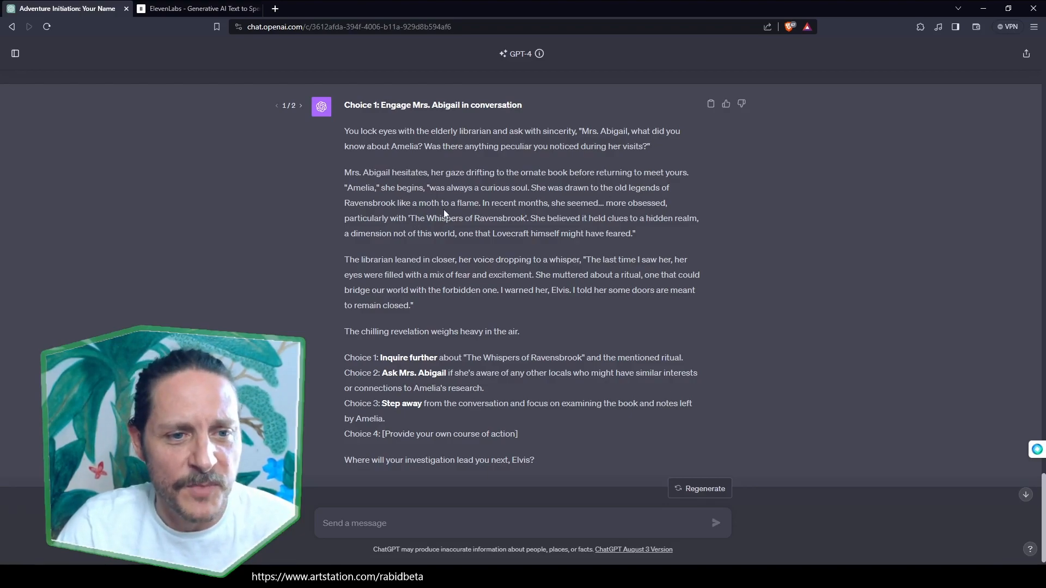